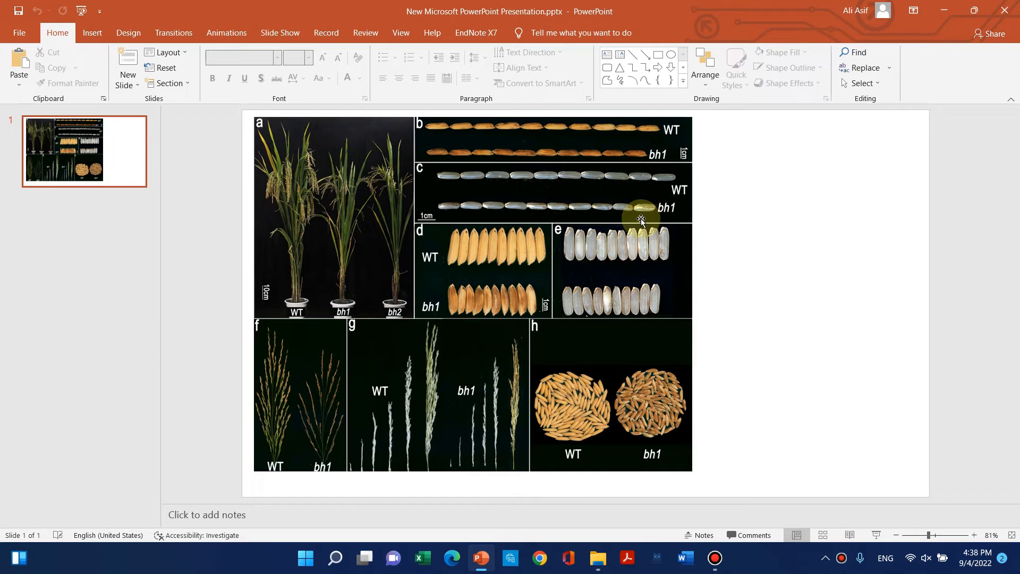
pyautogui.moveTo(380, 272)
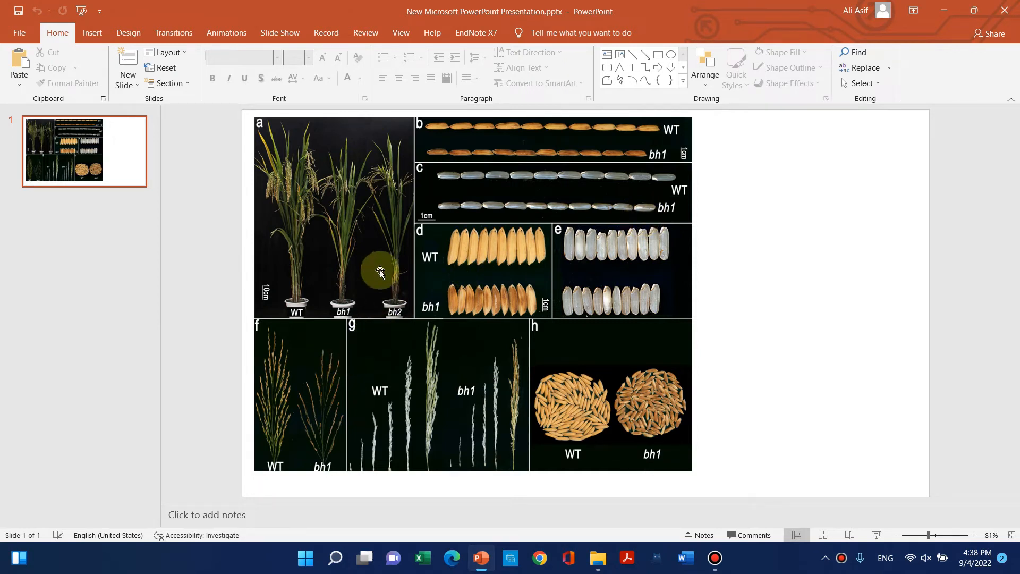
pyautogui.moveTo(402, 259)
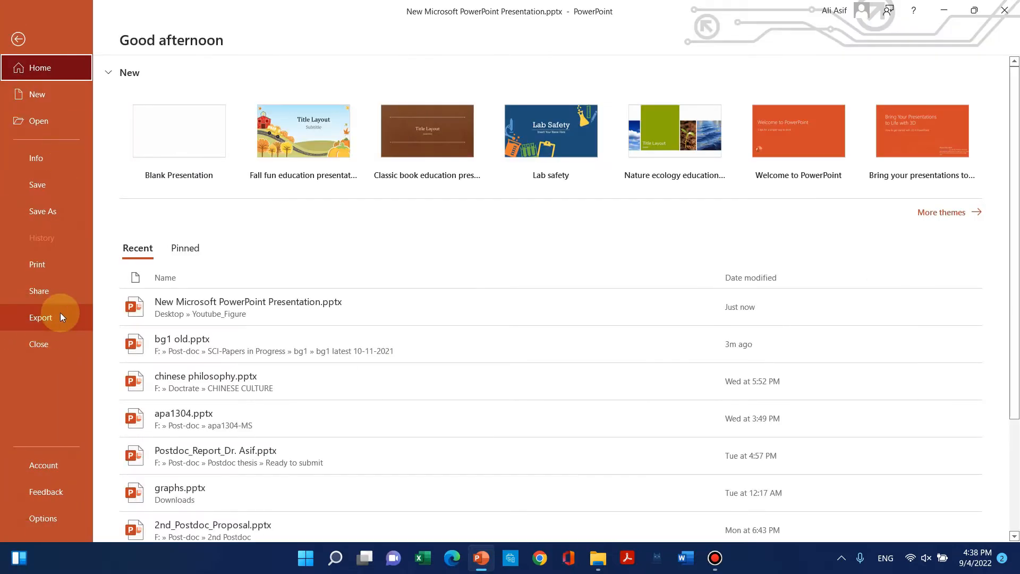
# - Export only the current slide as a TIFF image named Figure_1
pyautogui.click(41, 318)
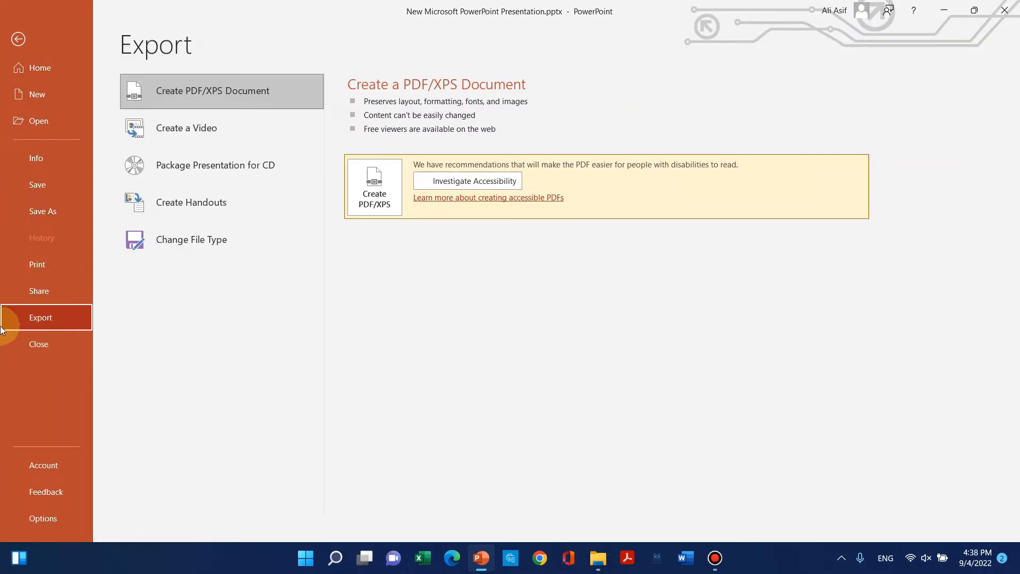
pyautogui.moveTo(192, 240)
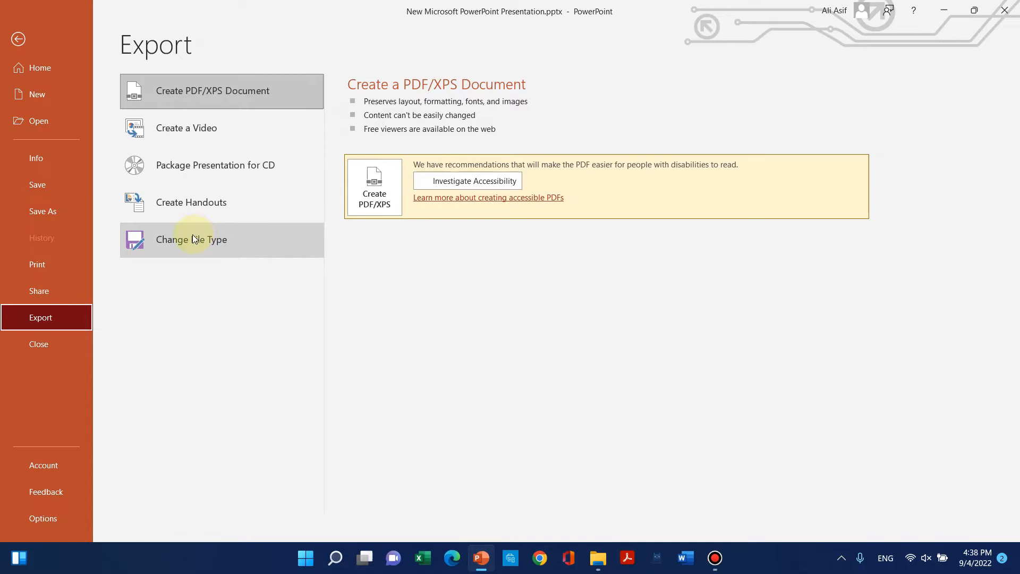
pyautogui.click(192, 240)
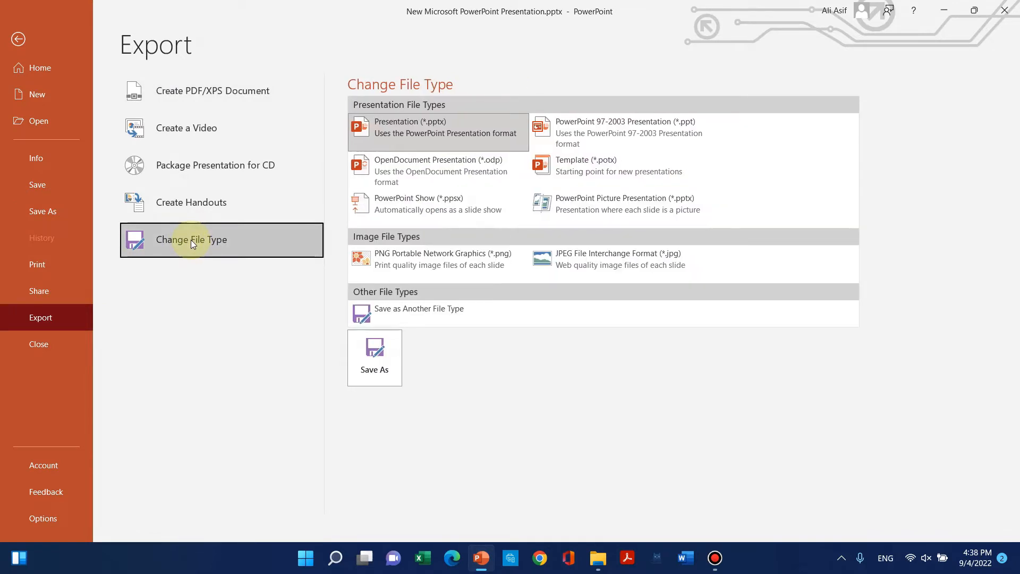
pyautogui.moveTo(374, 357)
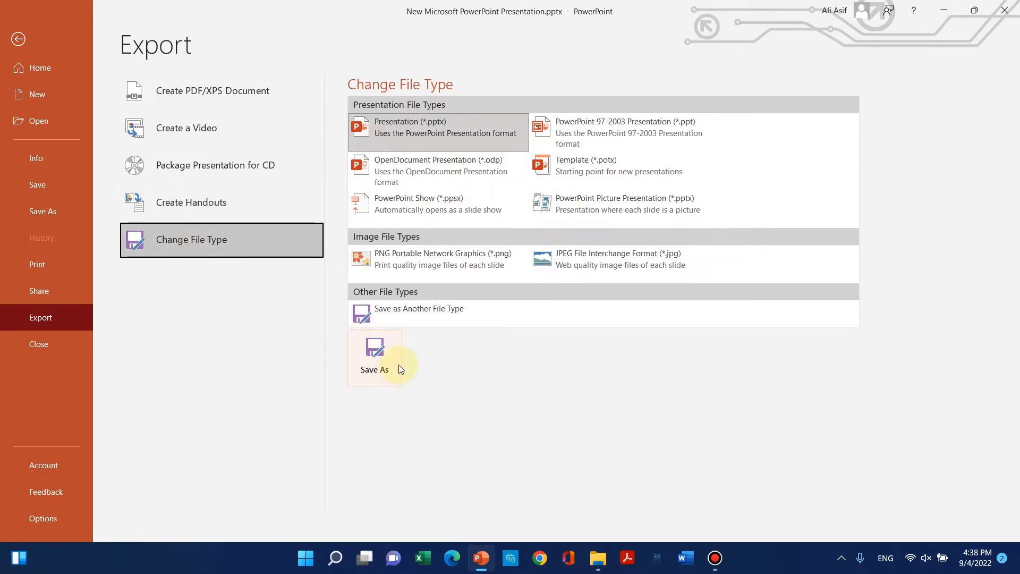
pyautogui.click(375, 357)
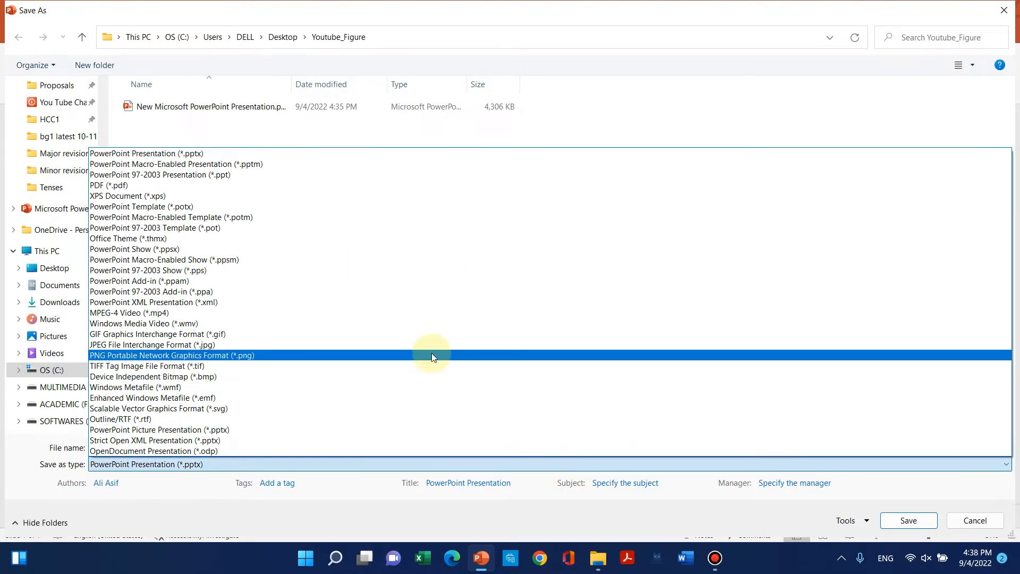
pyautogui.click(146, 366)
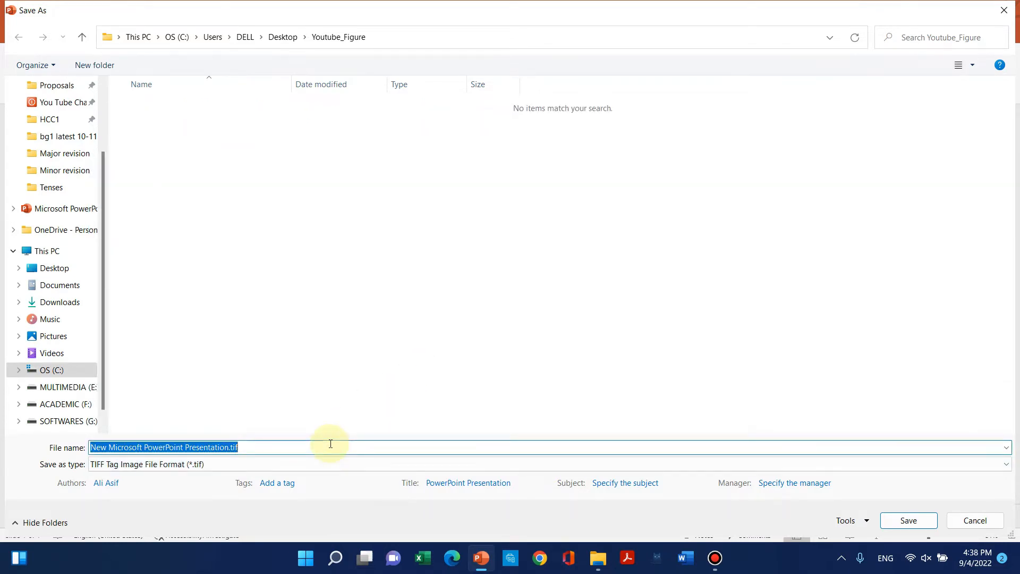
pyautogui.write('Figure_1')
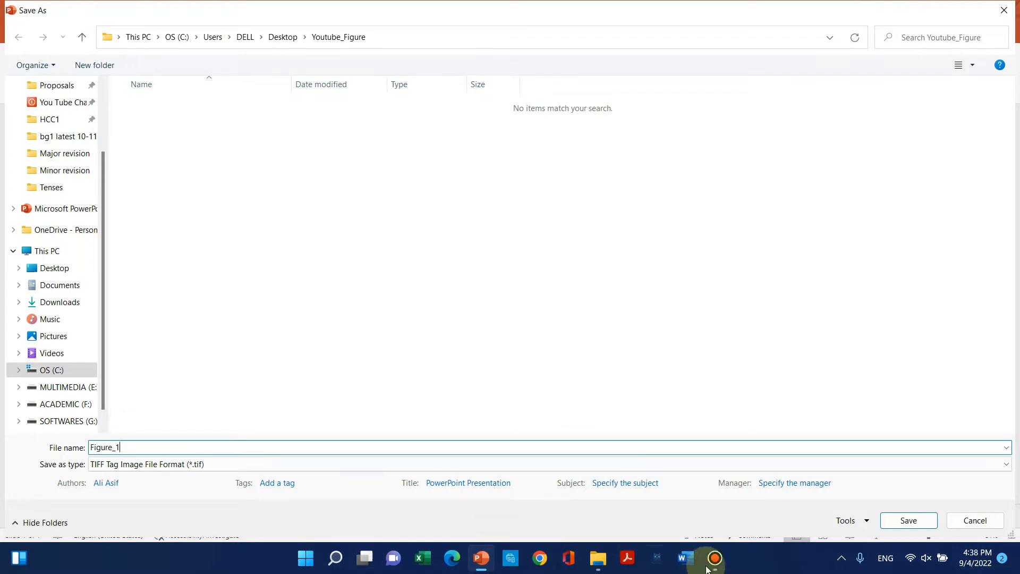
pyautogui.click(908, 519)
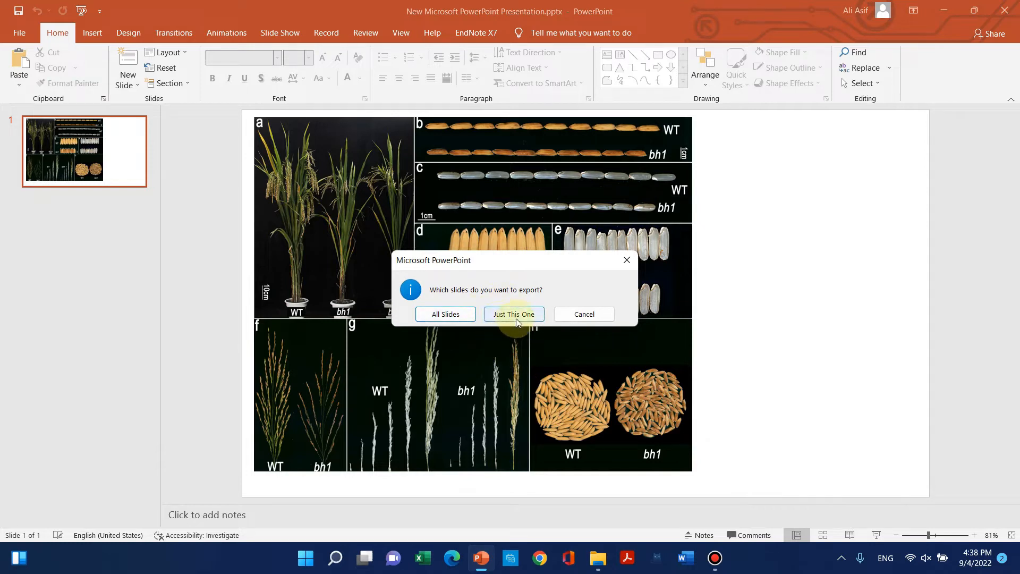
pyautogui.click(514, 314)
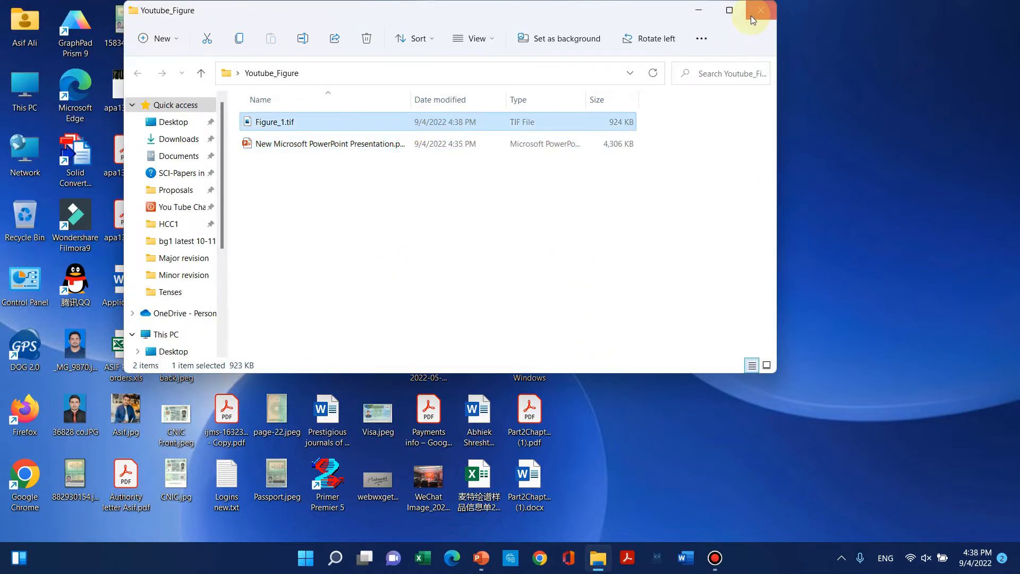
pyautogui.click(730, 10)
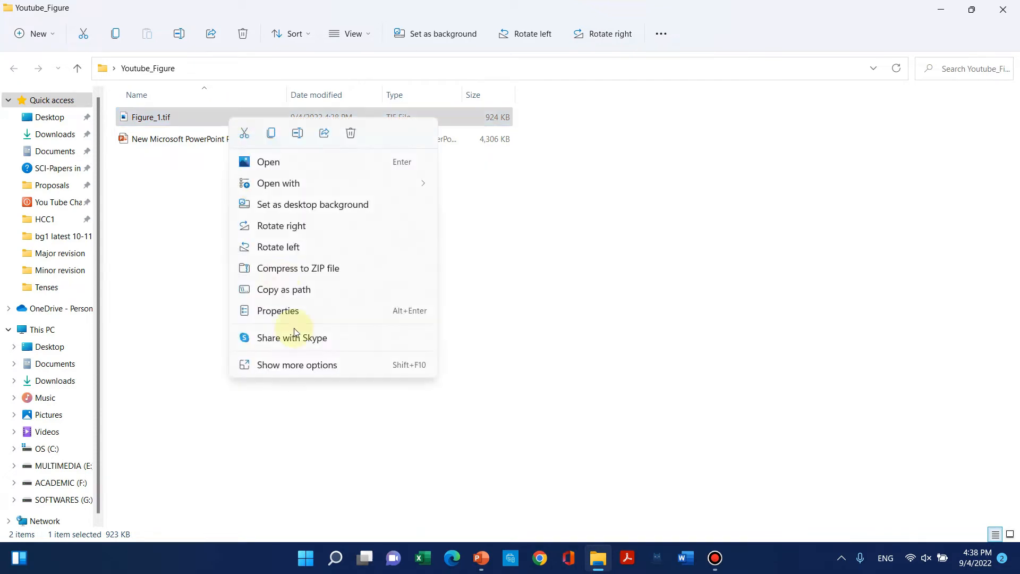
pyautogui.click(296, 365)
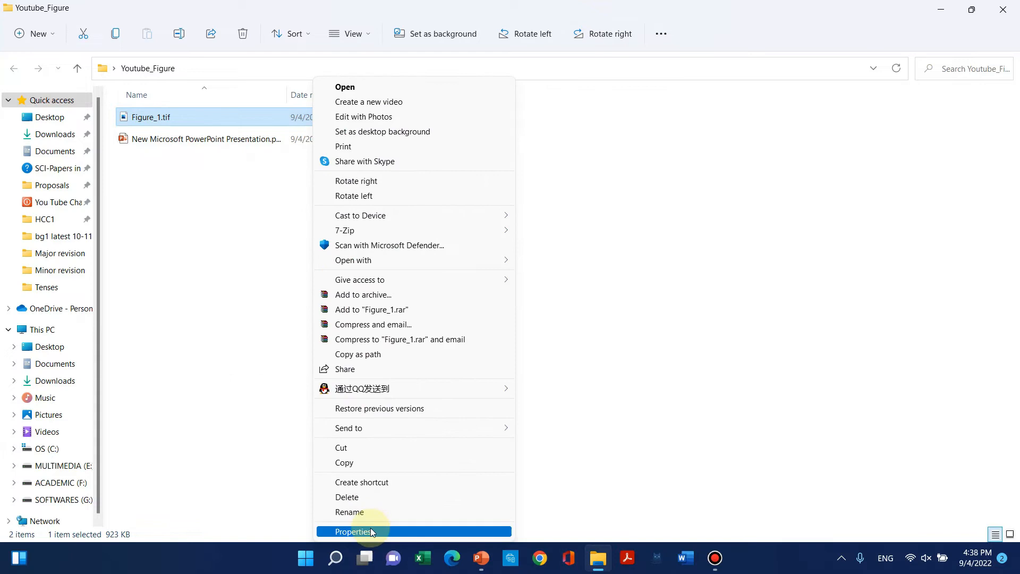
pyautogui.click(356, 532)
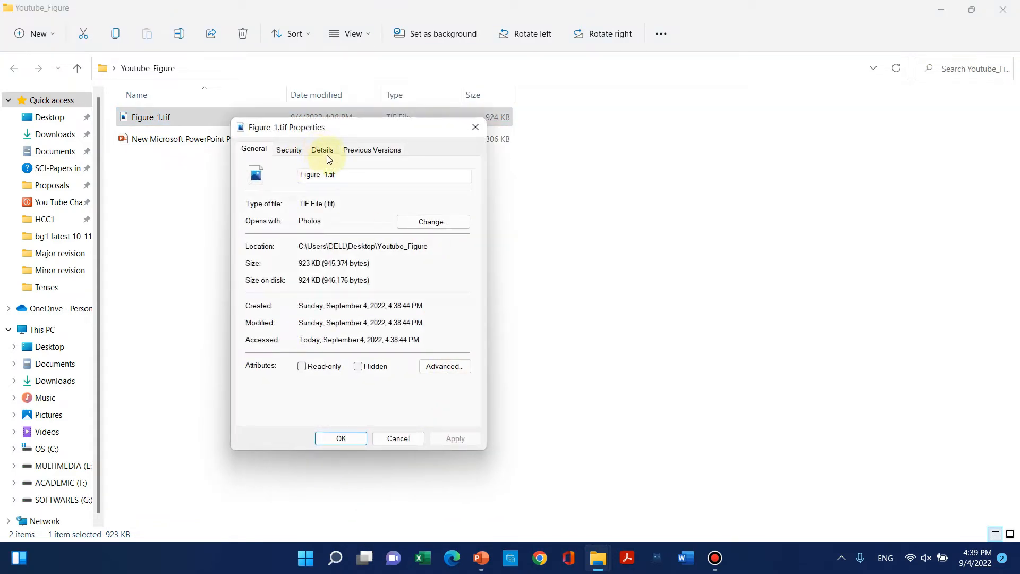
pyautogui.click(321, 150)
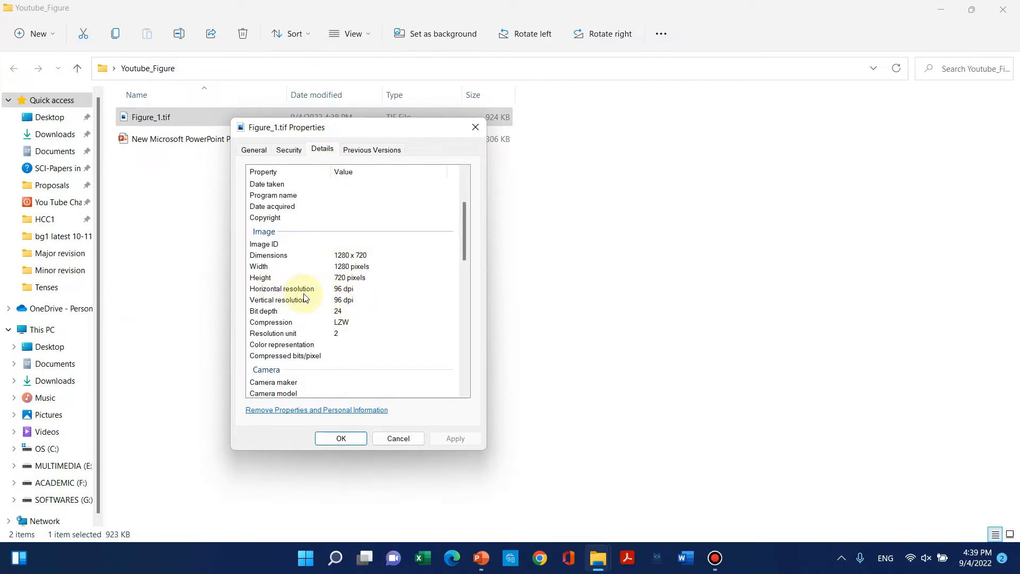
pyautogui.moveTo(354, 305)
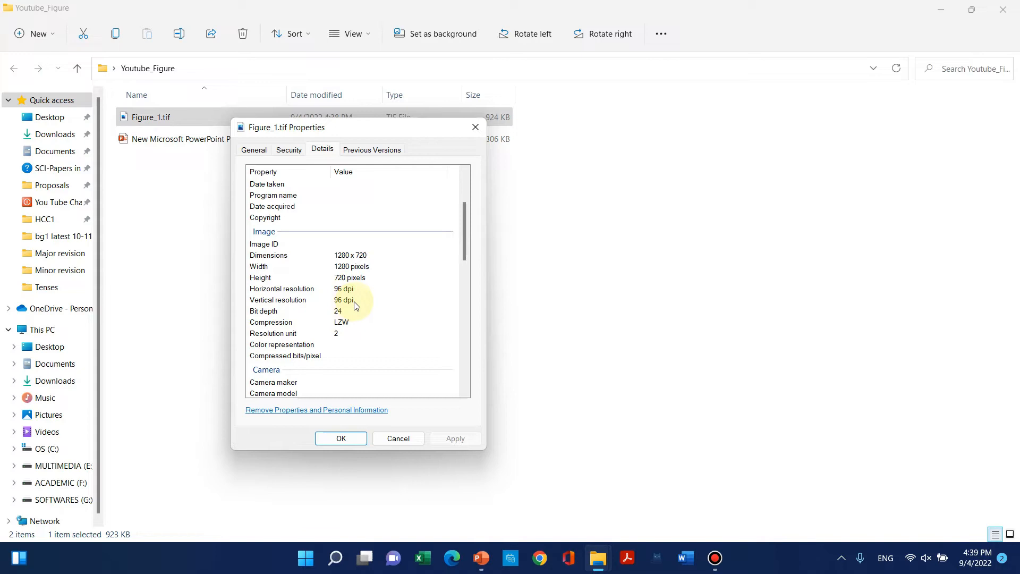
pyautogui.click(306, 300)
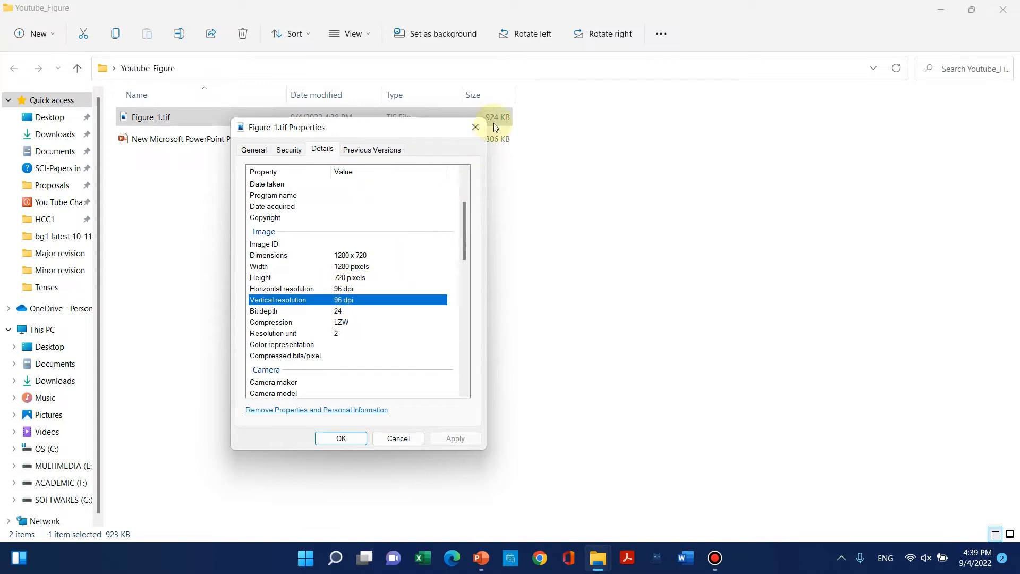
pyautogui.click(474, 127)
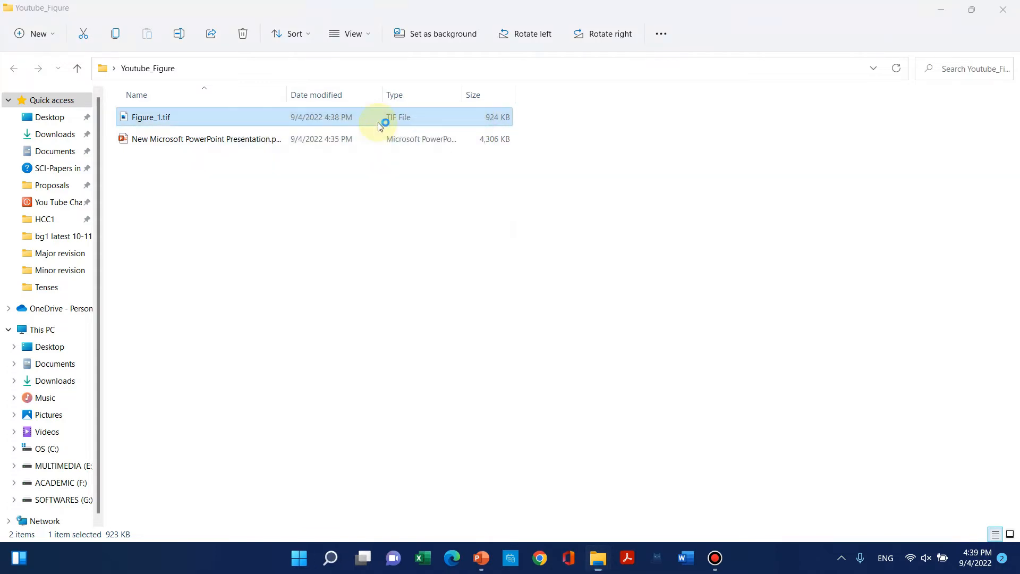
# - View Figure_1.tif in Photos at 379% to check its blurry grains, then close it
pyautogui.doubleClick(150, 117)
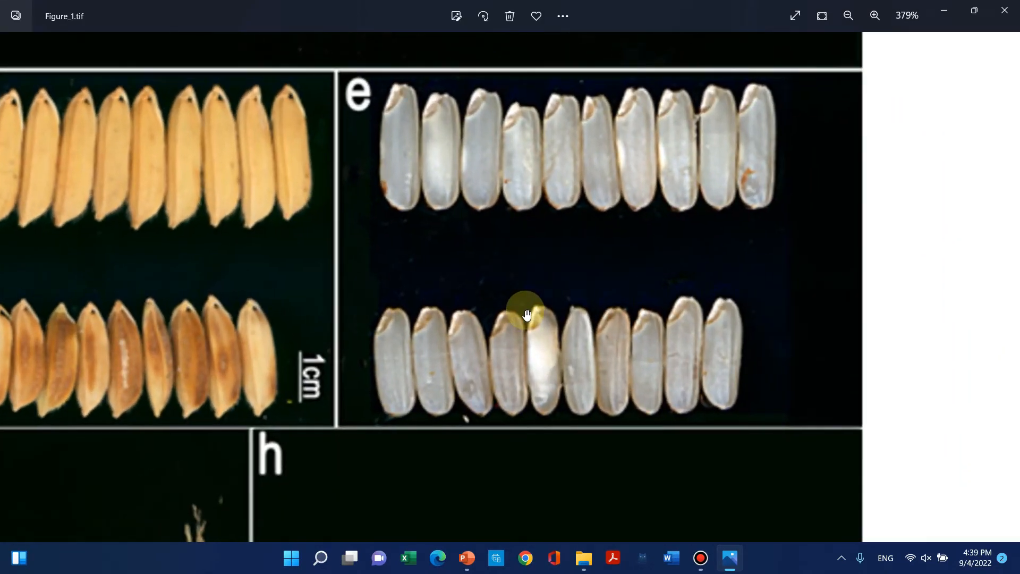
pyautogui.click(849, 15)
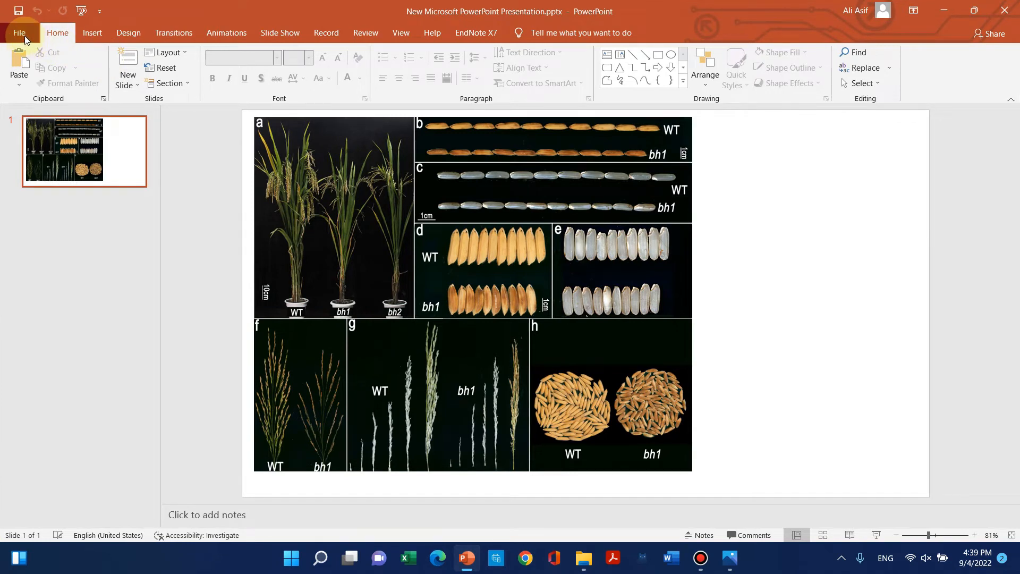
# - Publish the rice-phenotype slide as a PDF using Create PDF/XPS, then return to the slide
pyautogui.click(19, 33)
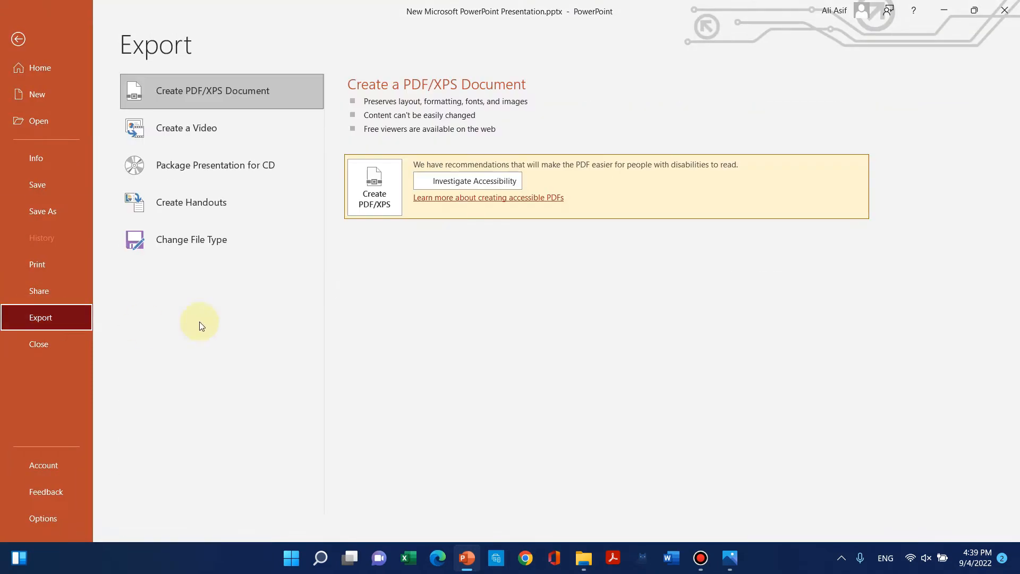
pyautogui.moveTo(442, 180)
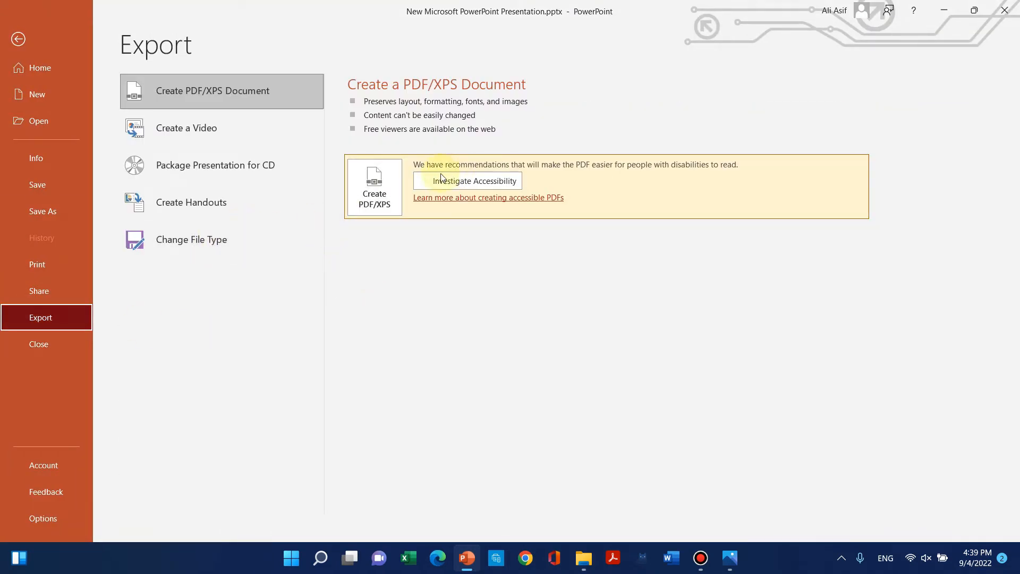
pyautogui.click(18, 38)
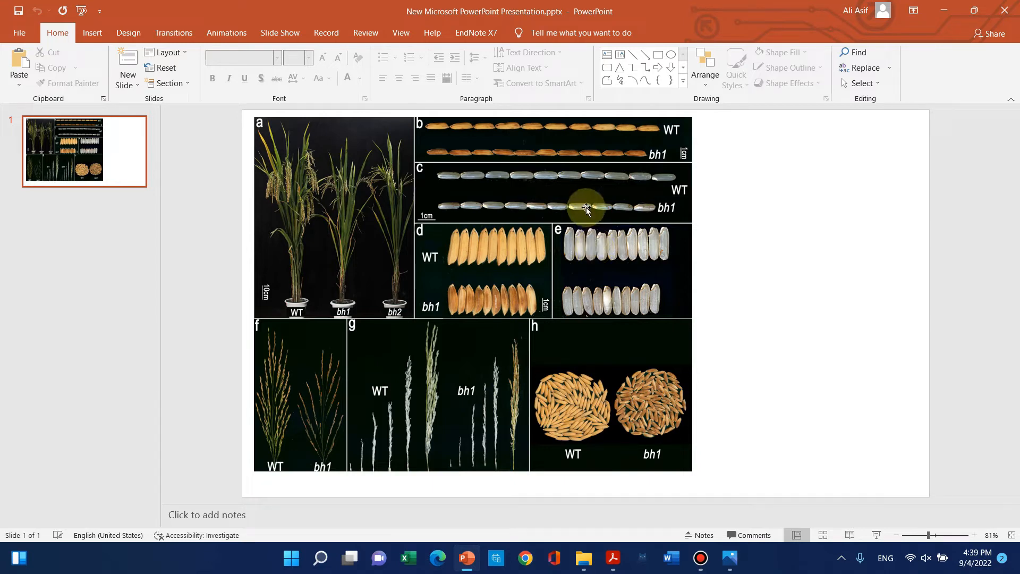
pyautogui.click(319, 558)
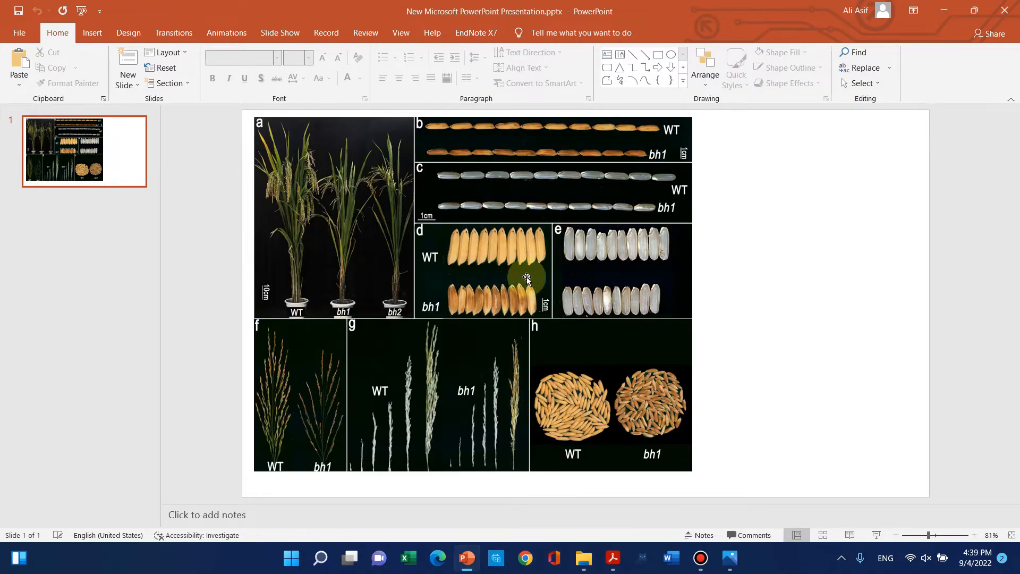
pyautogui.click(744, 558)
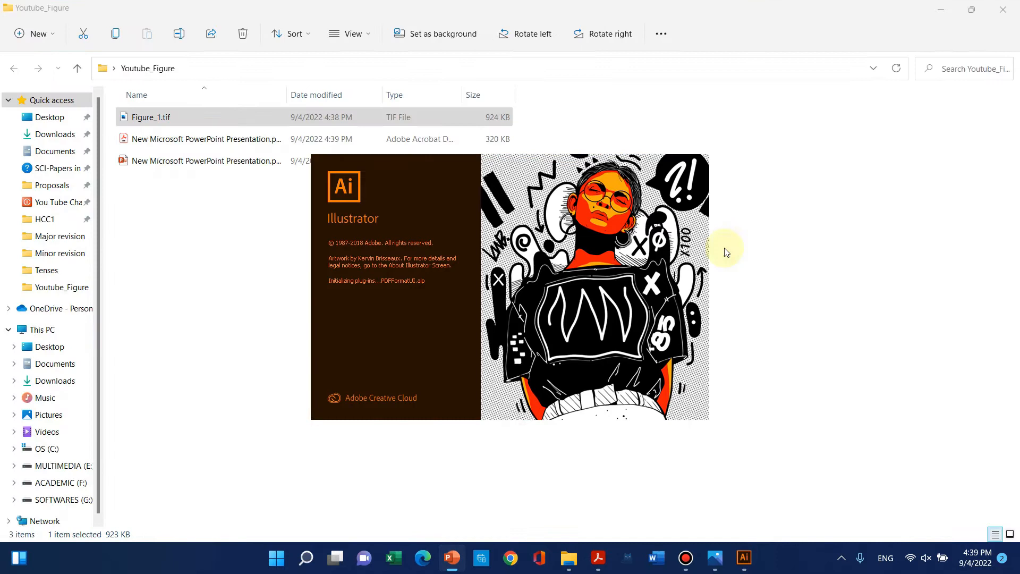
pyautogui.moveTo(431, 218)
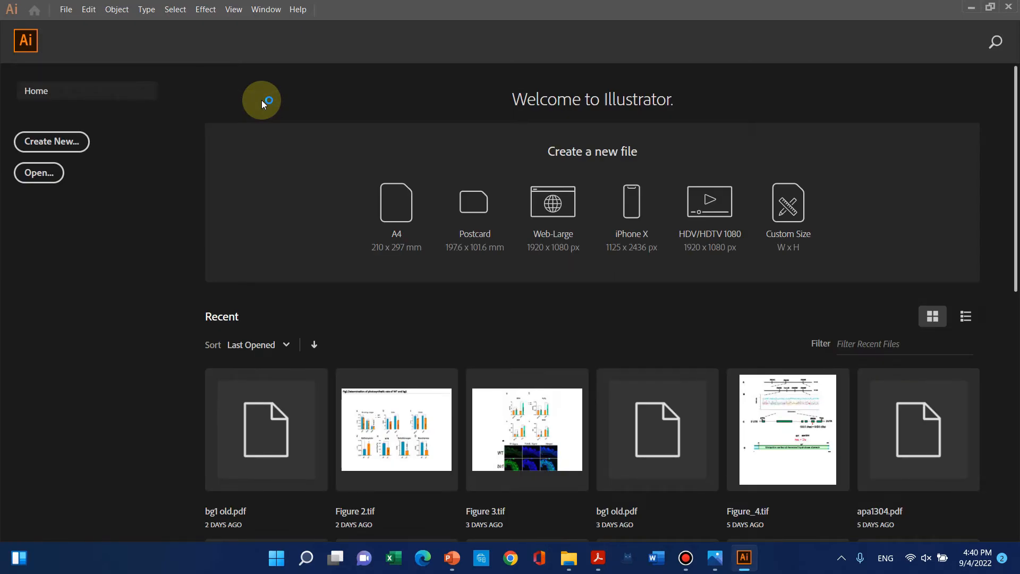
pyautogui.moveTo(131, 157)
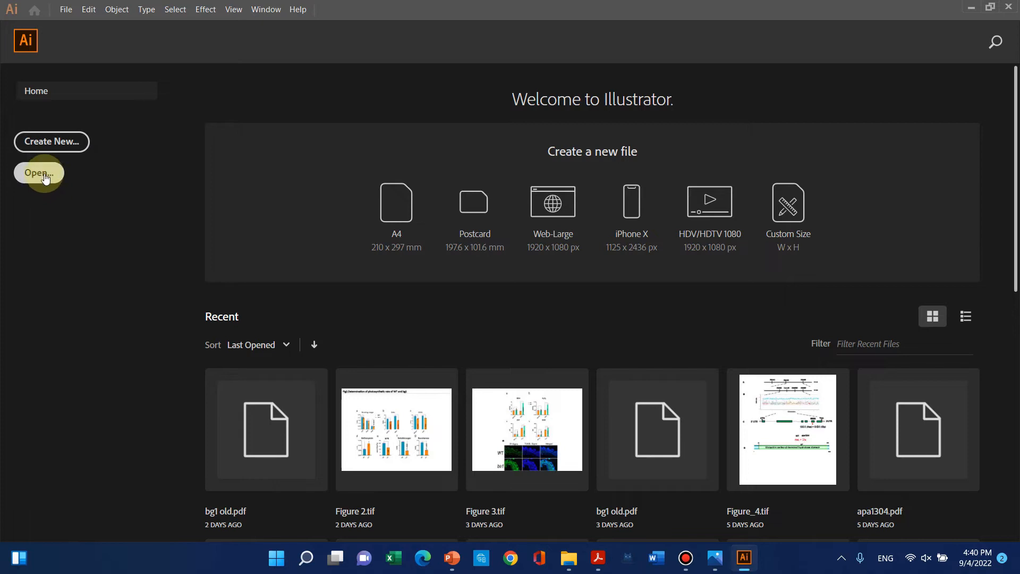
# - Open New Microsoft PowerPoint Presentation.pdf from Desktop > Youtube_Figure
pyautogui.click(43, 173)
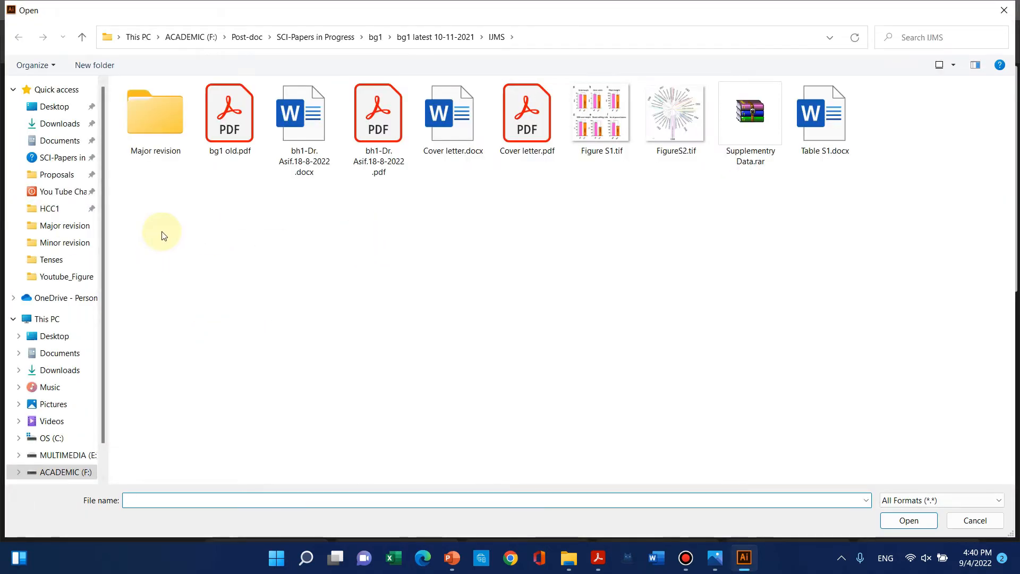
pyautogui.click(50, 107)
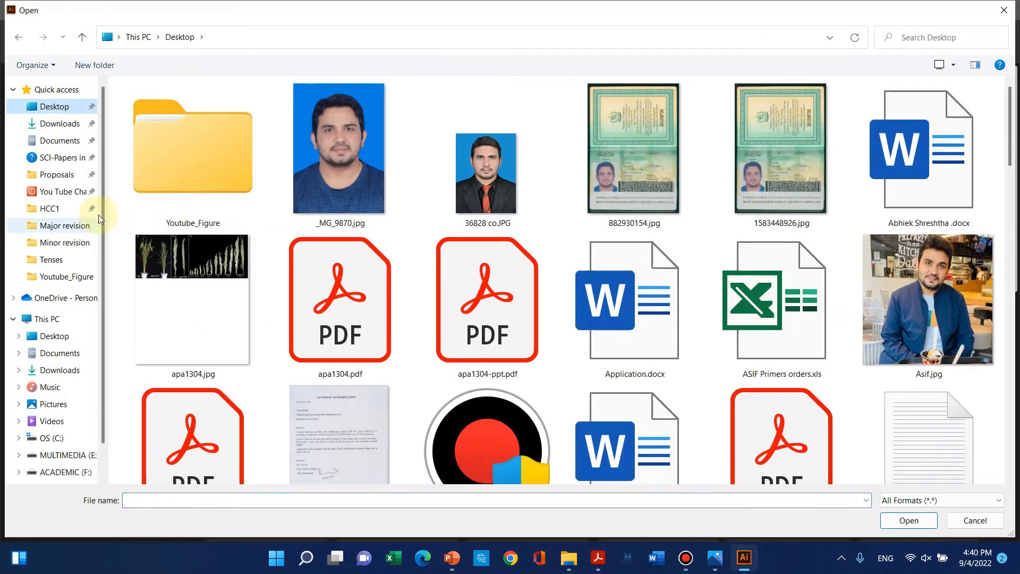
pyautogui.doubleClick(193, 147)
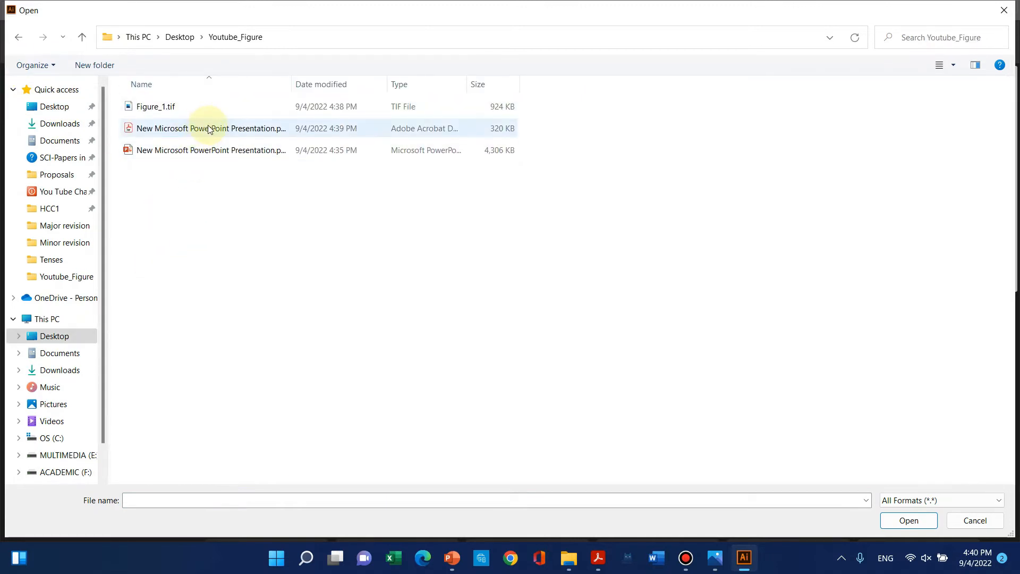
pyautogui.moveTo(228, 128)
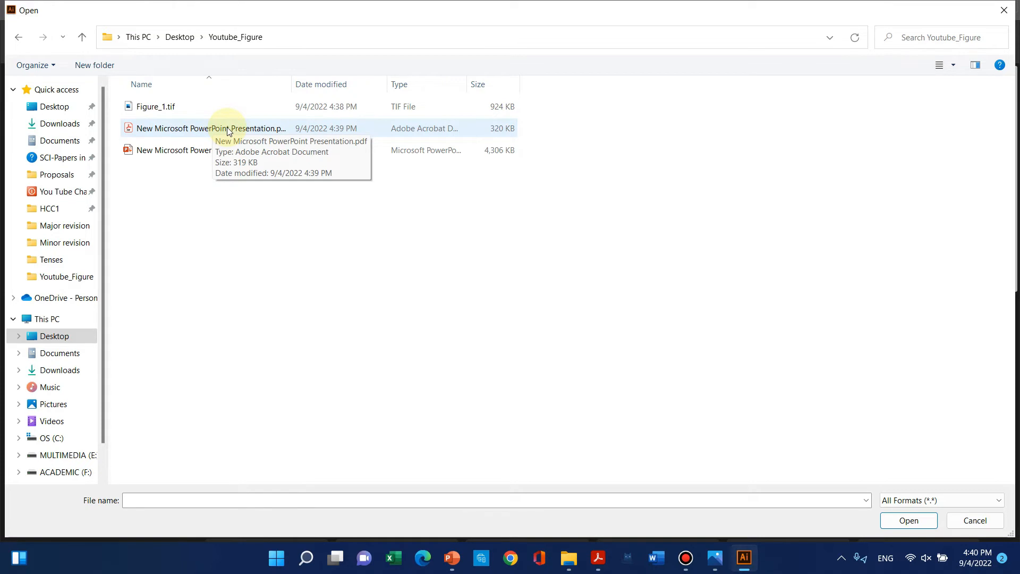
pyautogui.click(209, 129)
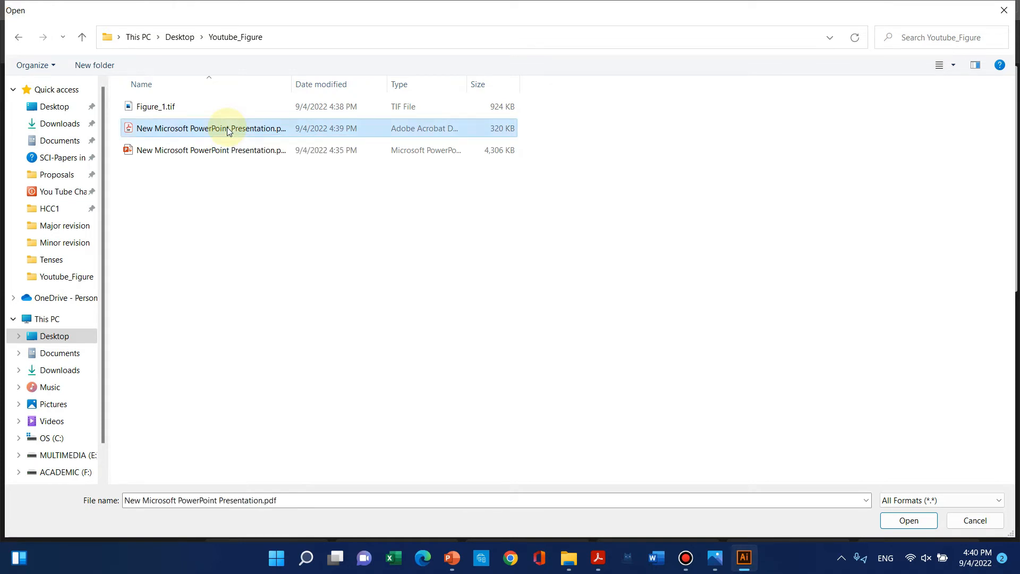
pyautogui.click(974, 520)
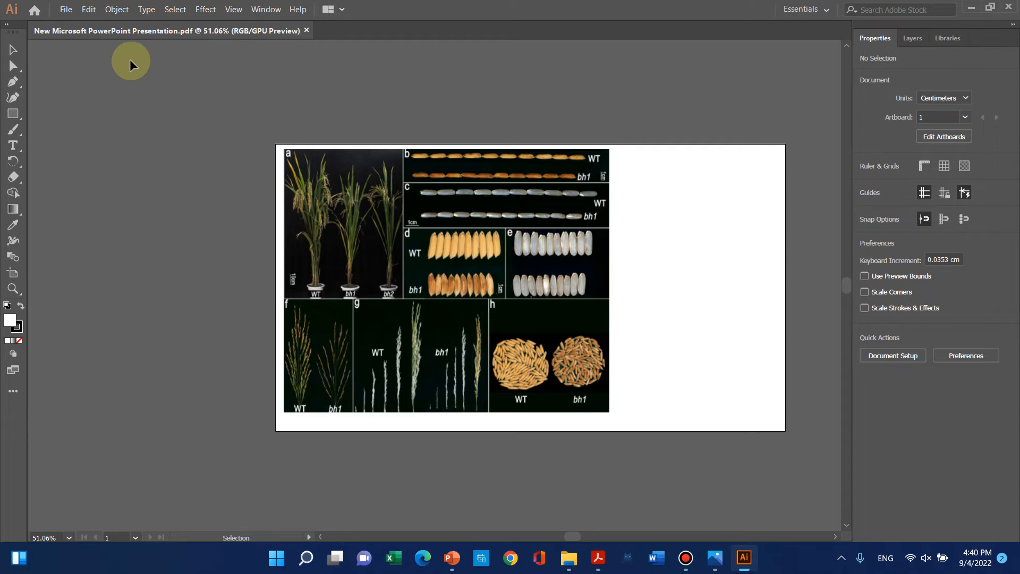
# - Export the figure with Export As, keeping the TIFF type and naming it Figure_2
pyautogui.click(65, 9)
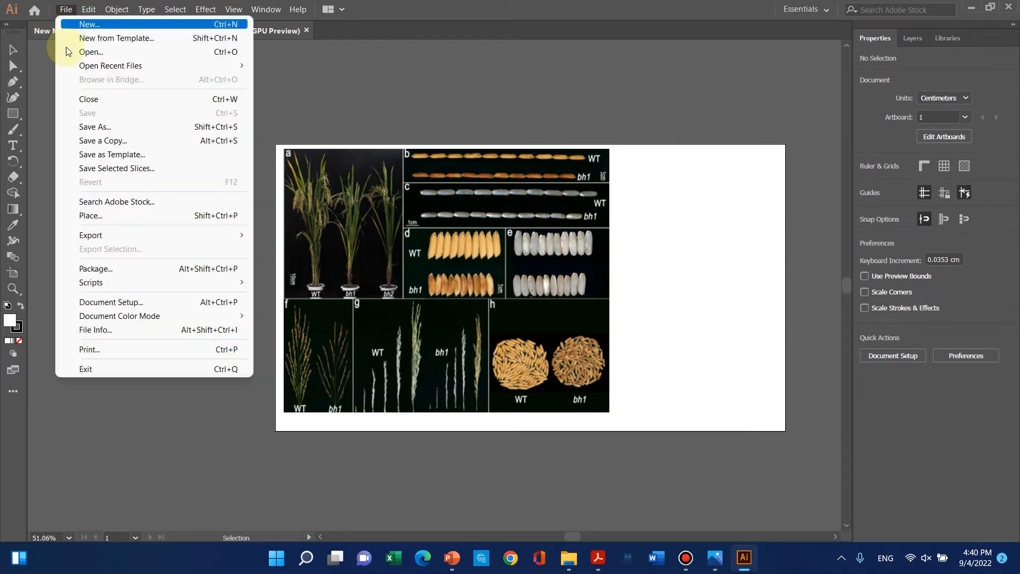
pyautogui.moveTo(90, 235)
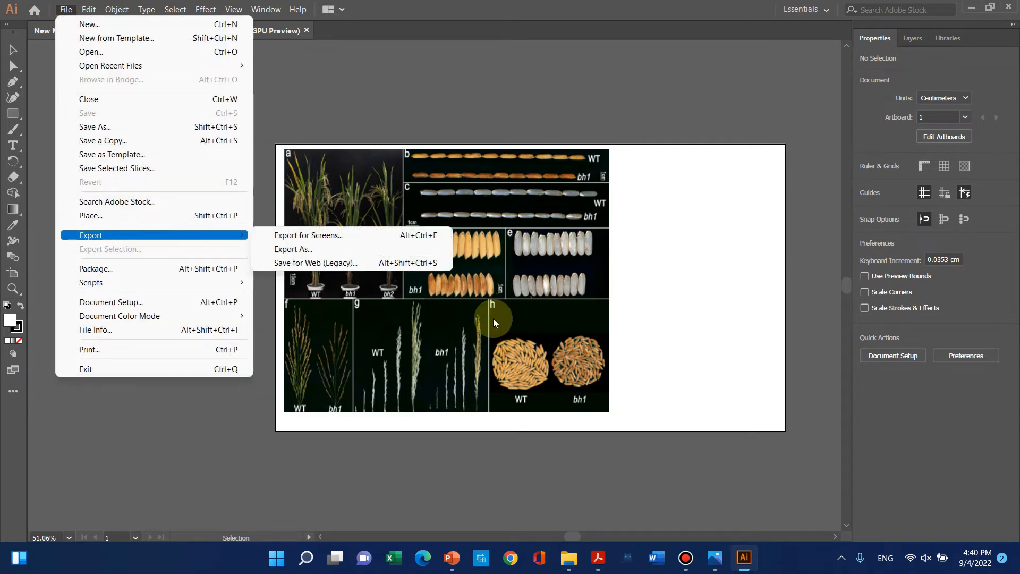
pyautogui.click(293, 250)
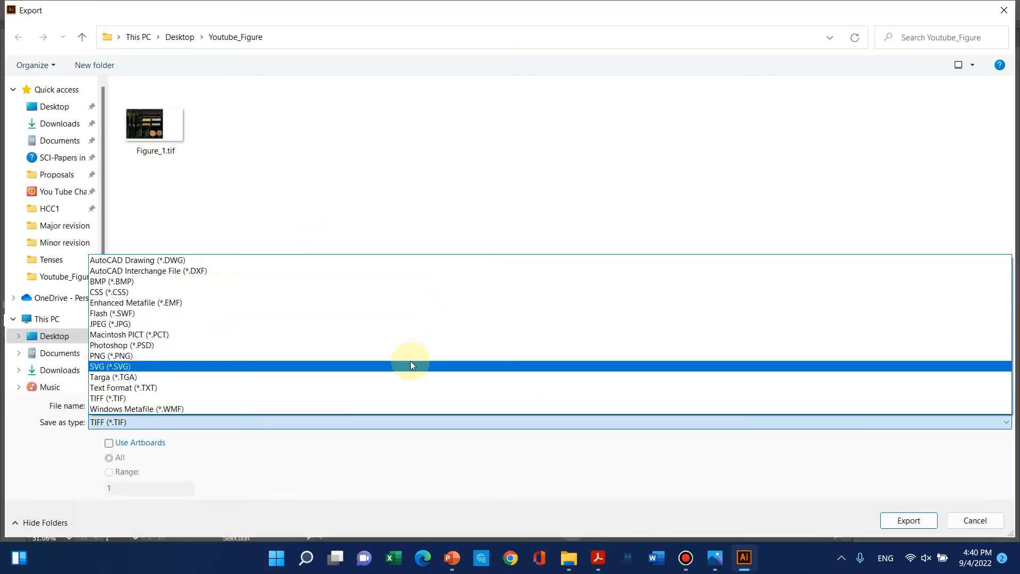
pyautogui.moveTo(334, 388)
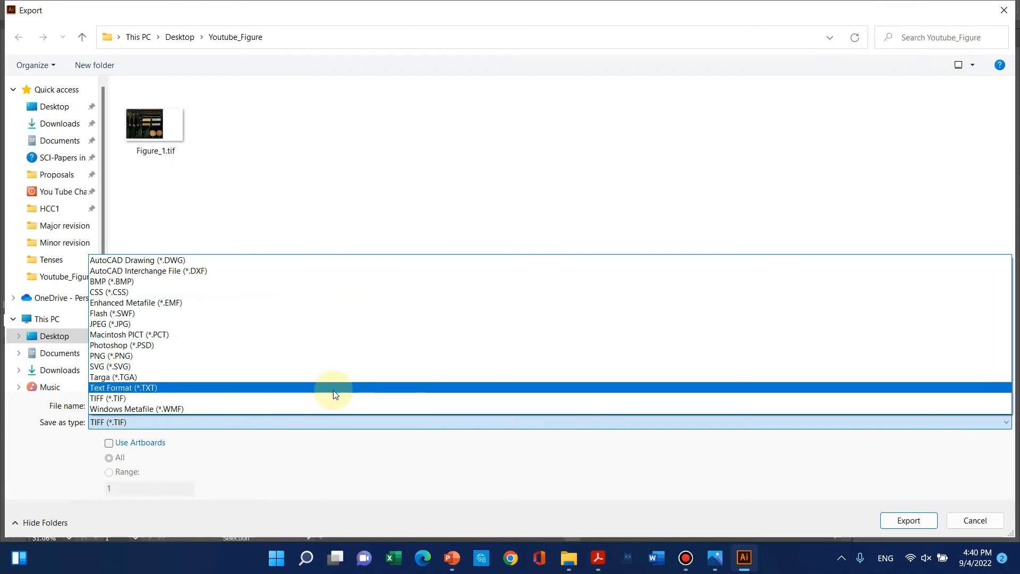
pyautogui.click(107, 399)
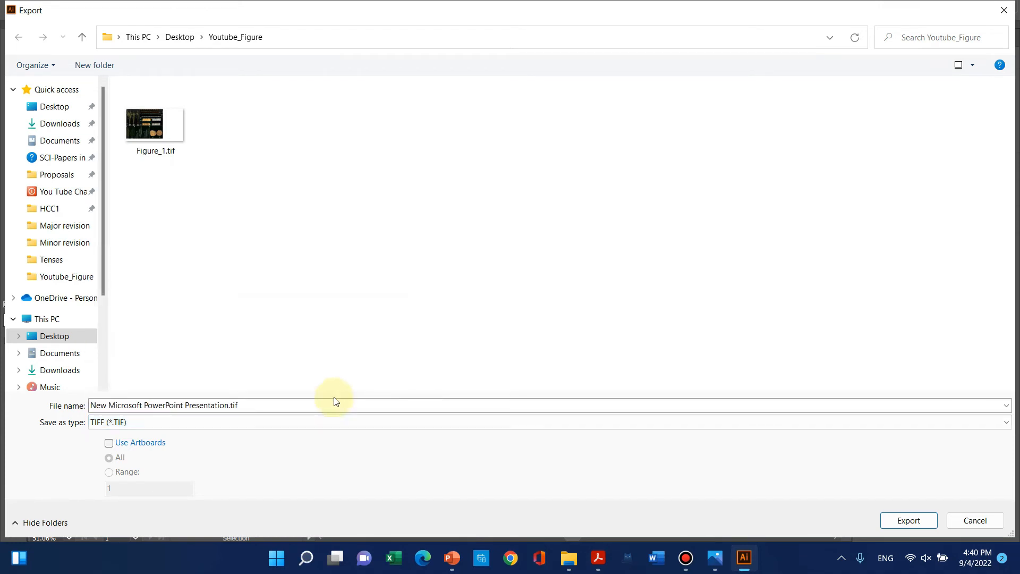
pyautogui.click(325, 405)
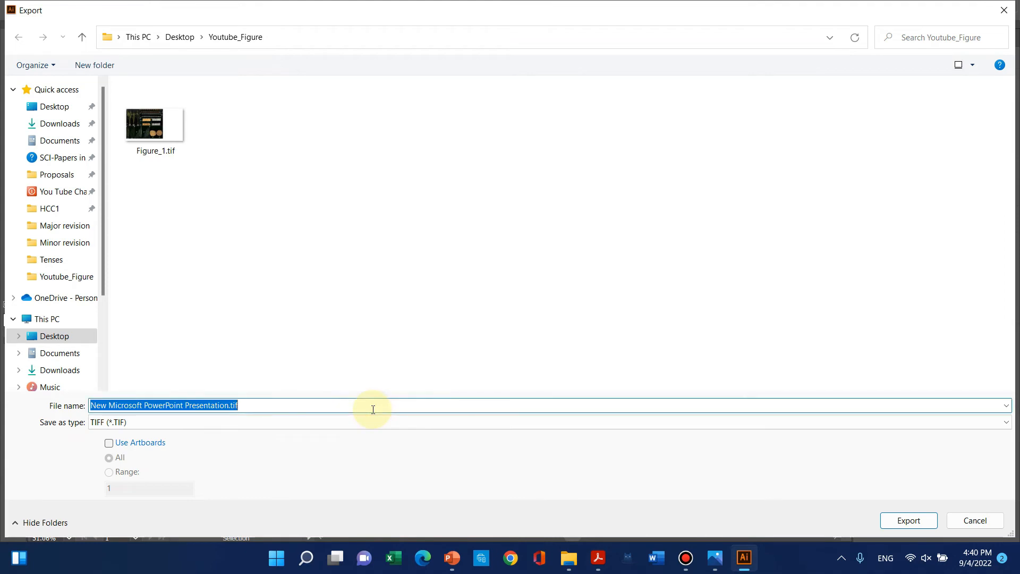
pyautogui.write('Figure_2')
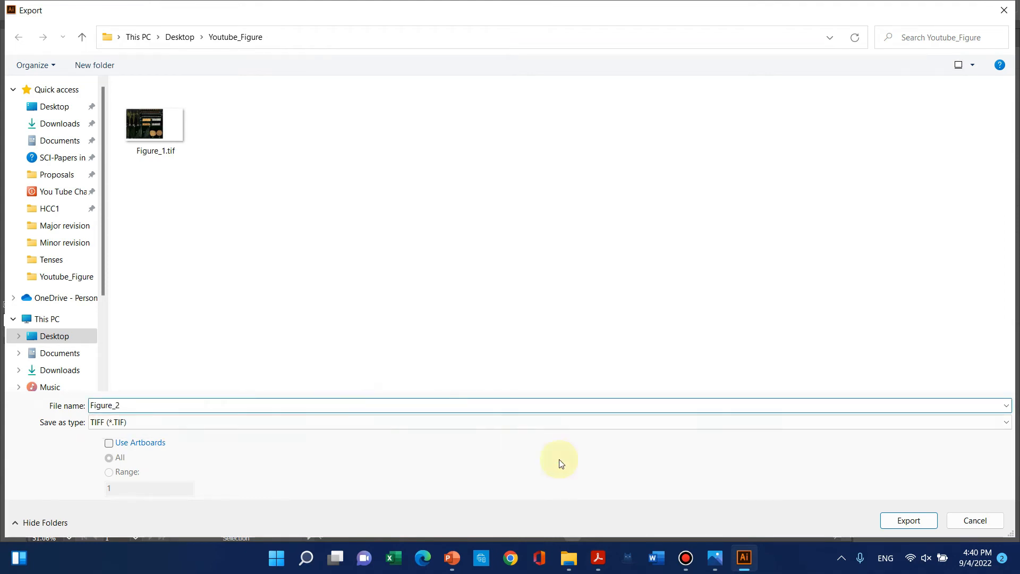
pyautogui.click(908, 520)
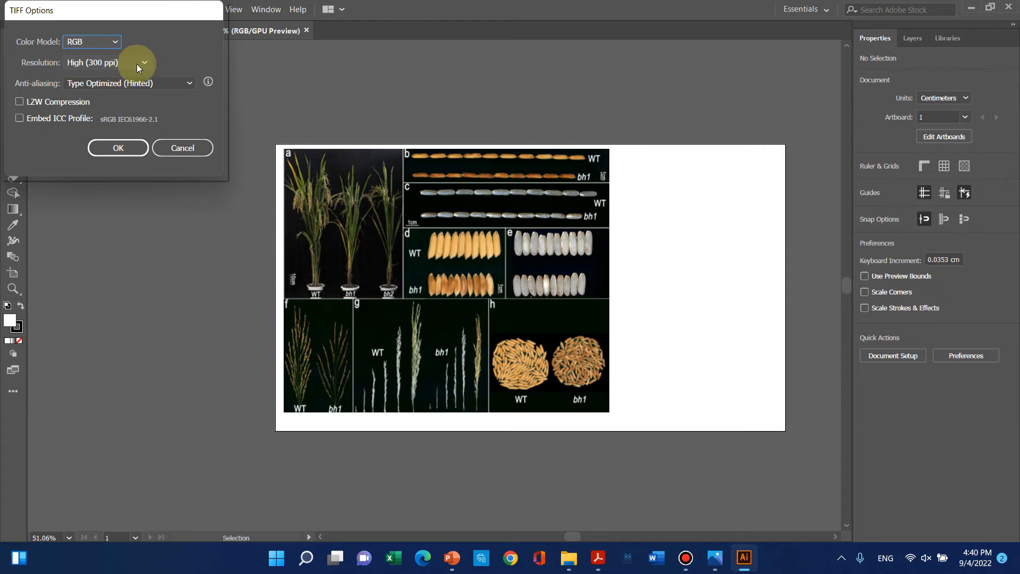
# - Replace the 1200 ppi TIFF resolution with 300 ppi in RGB and confirm the options
pyautogui.click(143, 62)
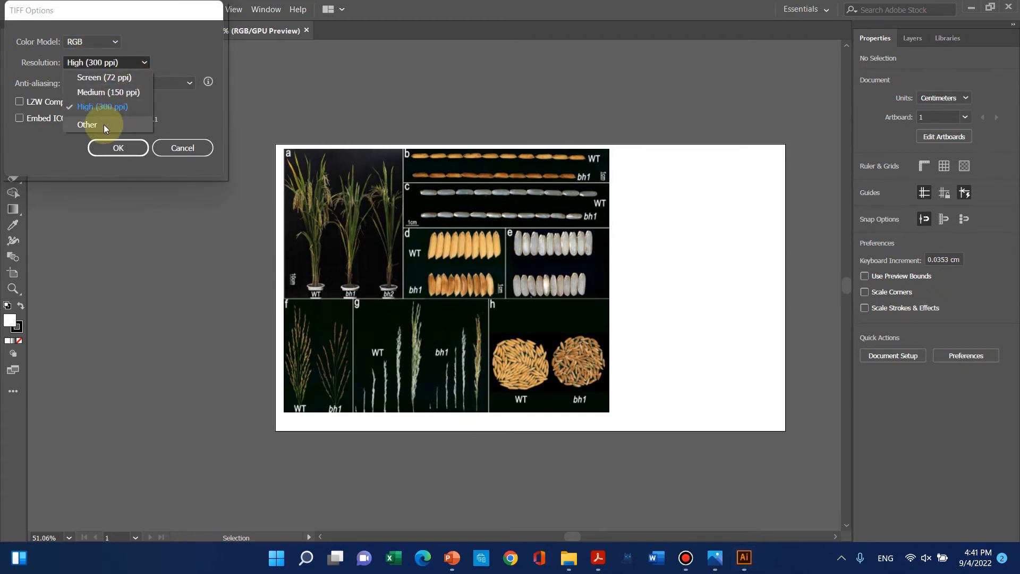
pyautogui.click(87, 124)
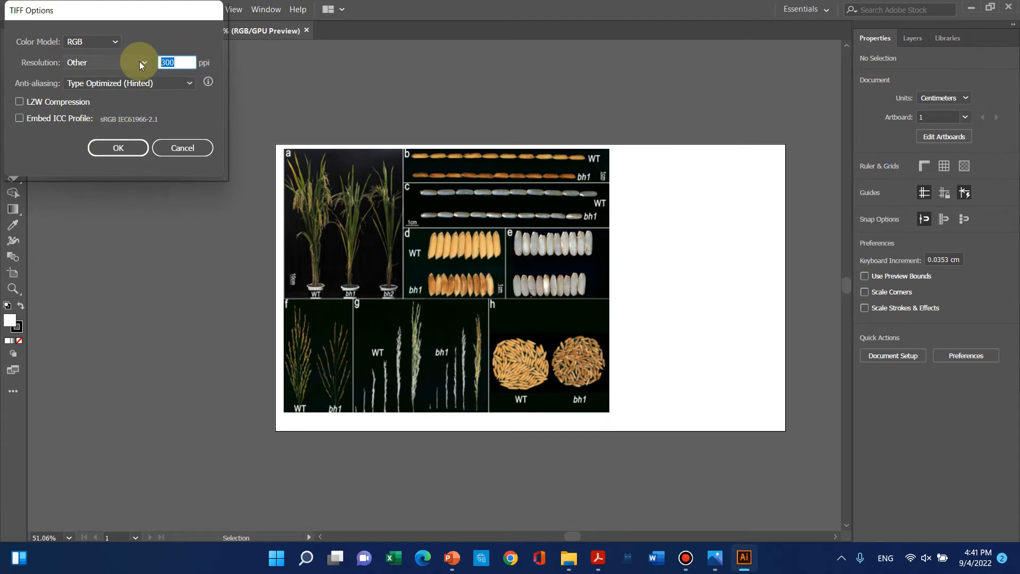
pyautogui.write('1200')
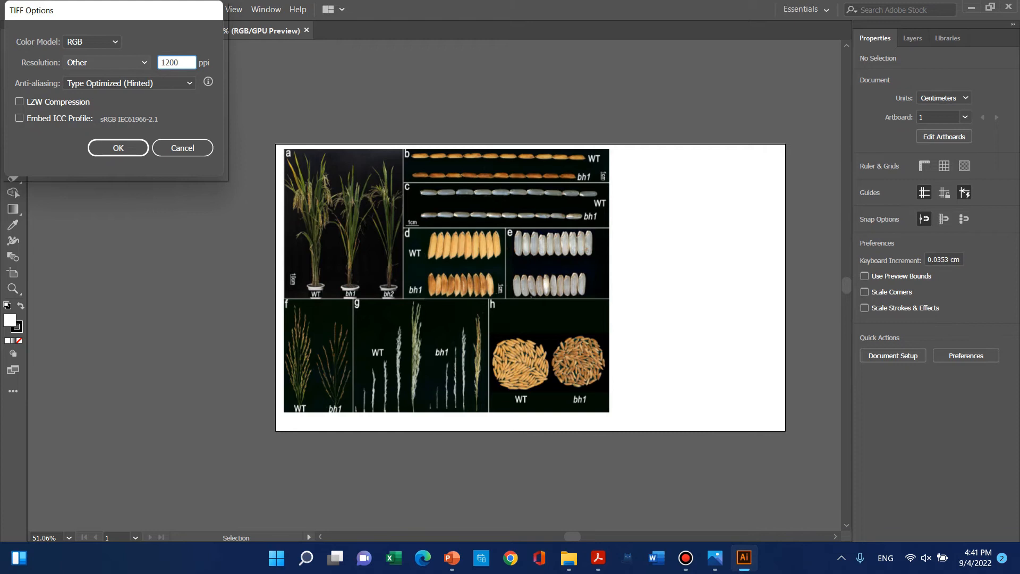
pyautogui.write('2')
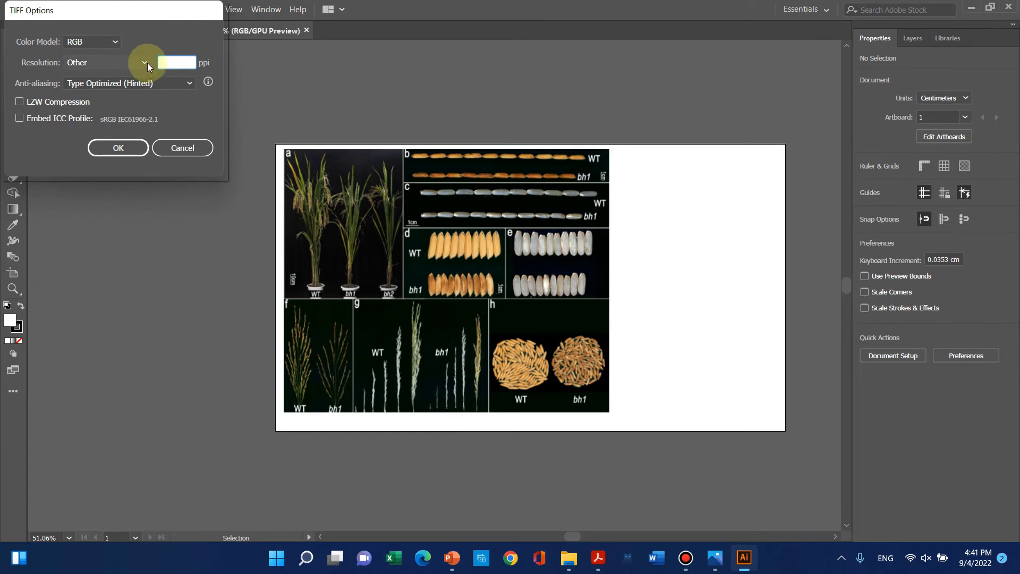
pyautogui.click(176, 63)
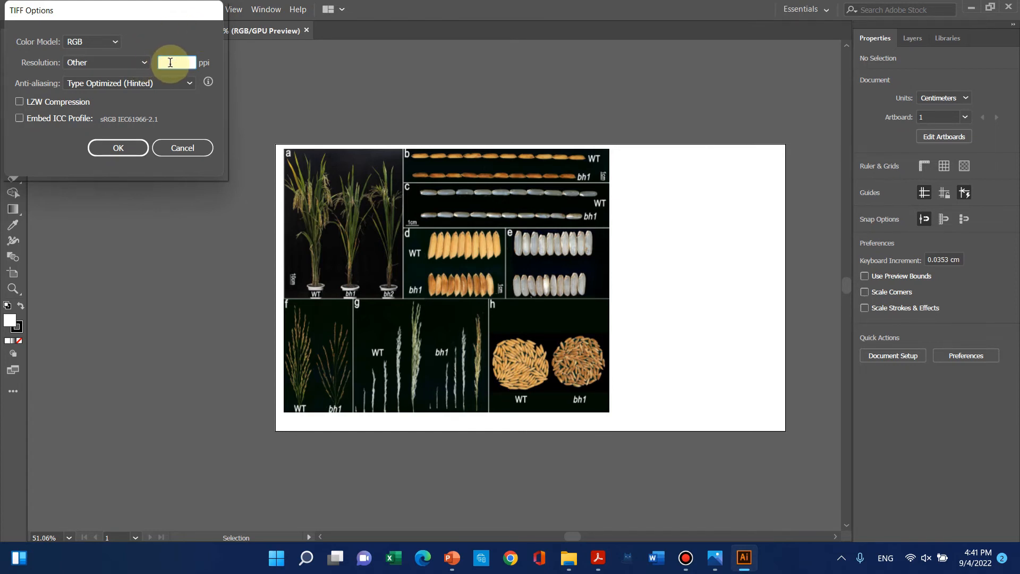
pyautogui.click(176, 63)
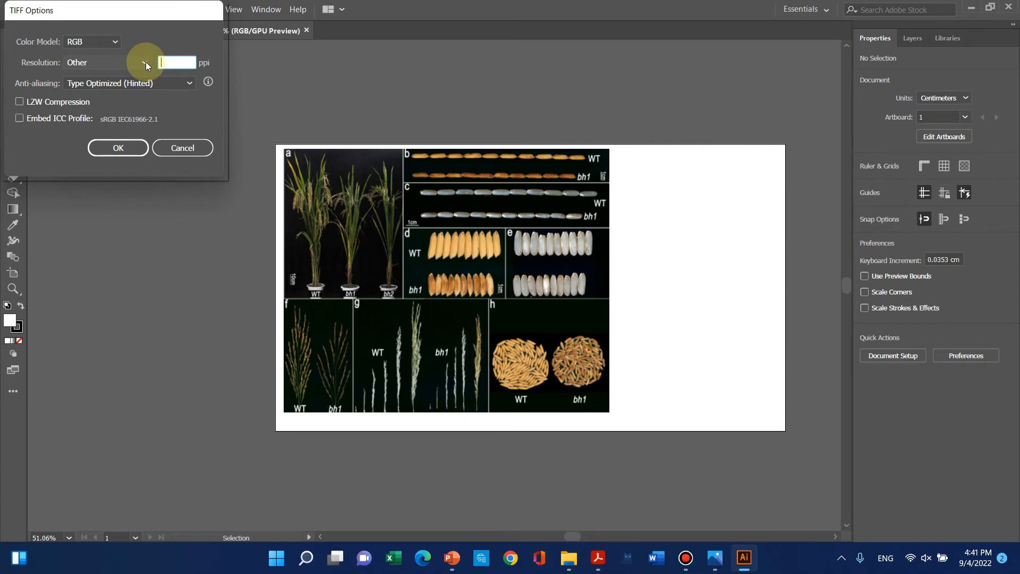
pyautogui.write('300')
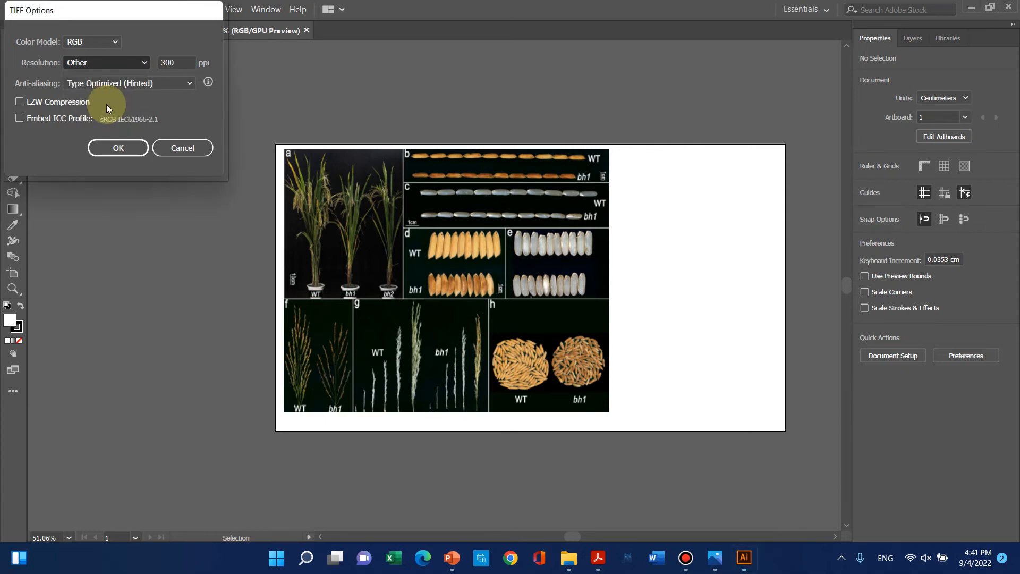
pyautogui.click(106, 62)
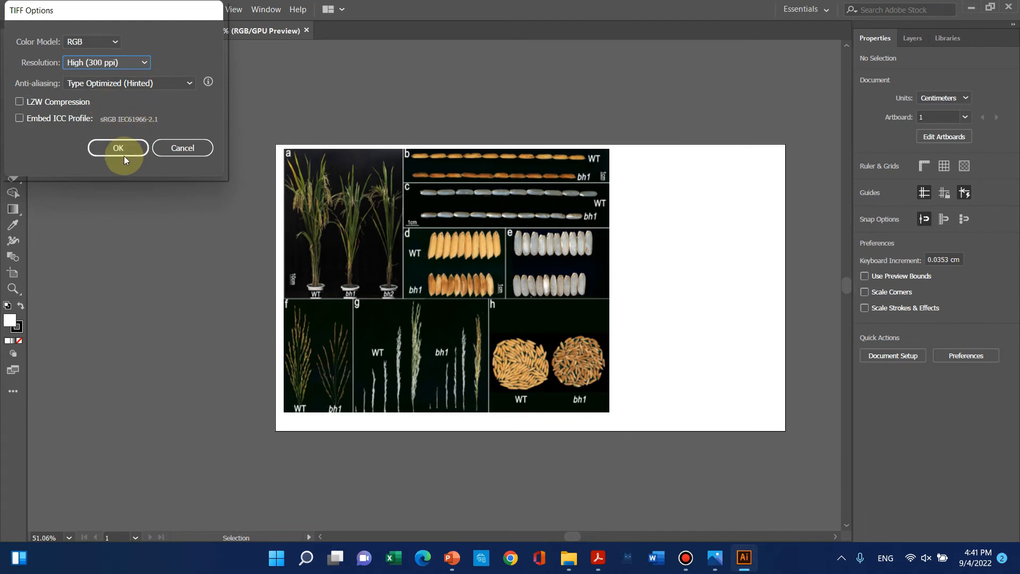
pyautogui.click(118, 148)
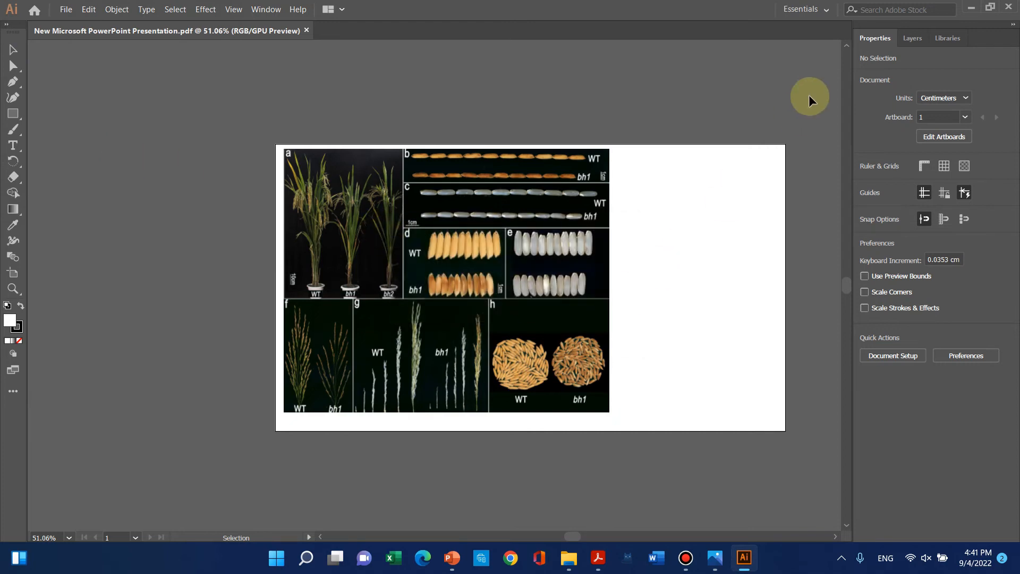
pyautogui.moveTo(569, 558)
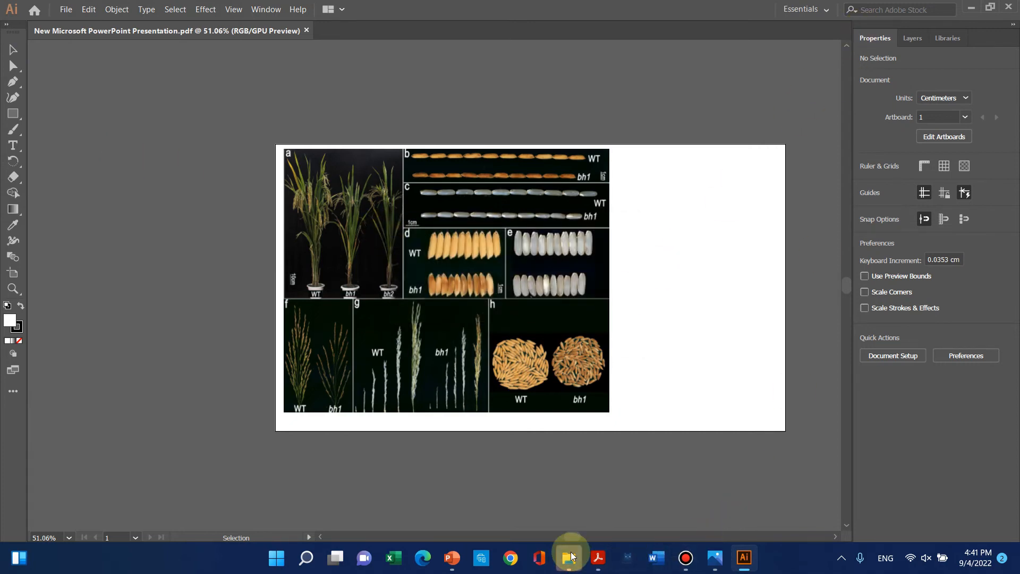
# - Check that Figure_2.tif is 4000×2250 at 300 dpi in Properties, then open it in Photos
pyautogui.click(569, 558)
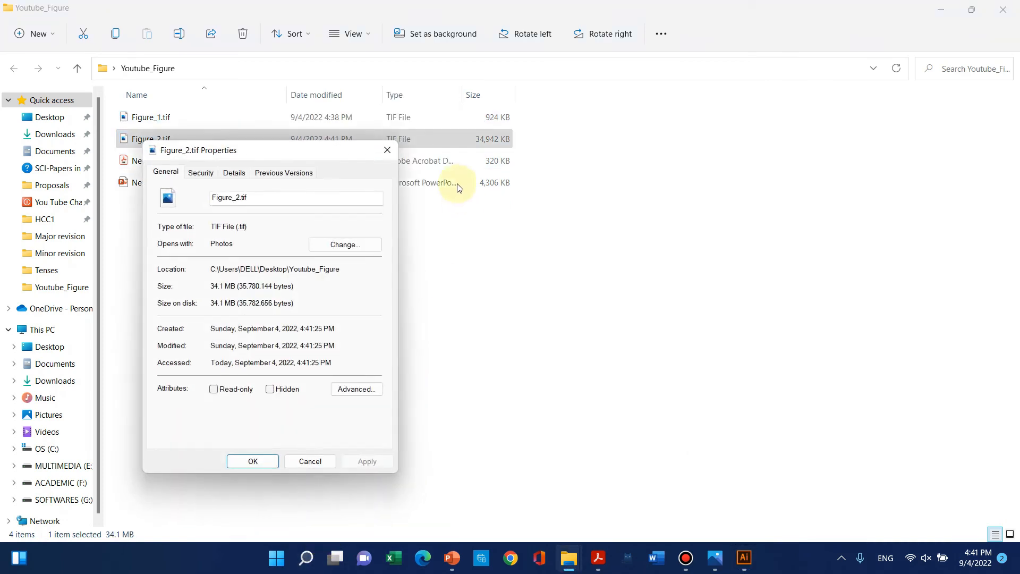
pyautogui.click(200, 172)
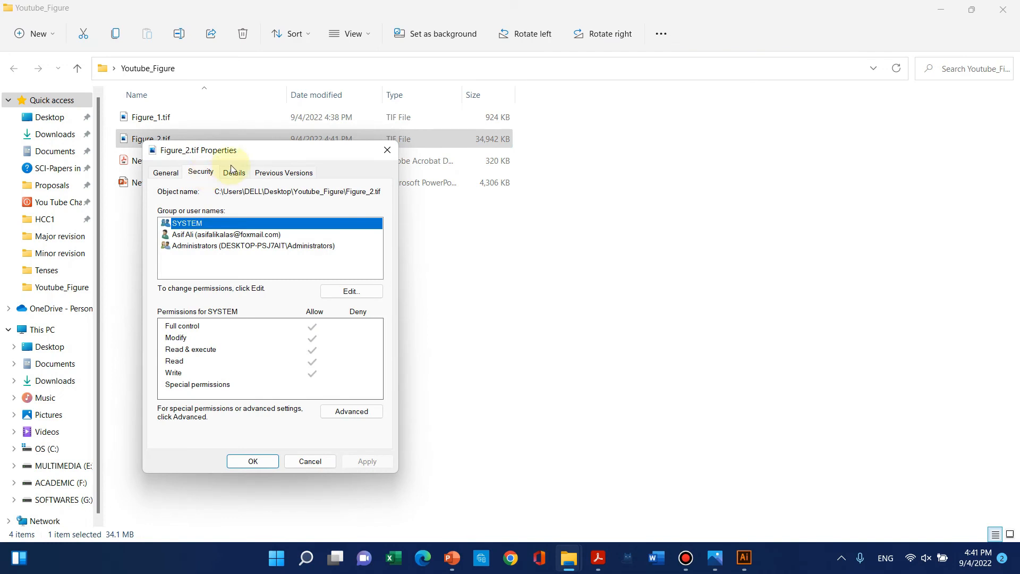
pyautogui.click(233, 172)
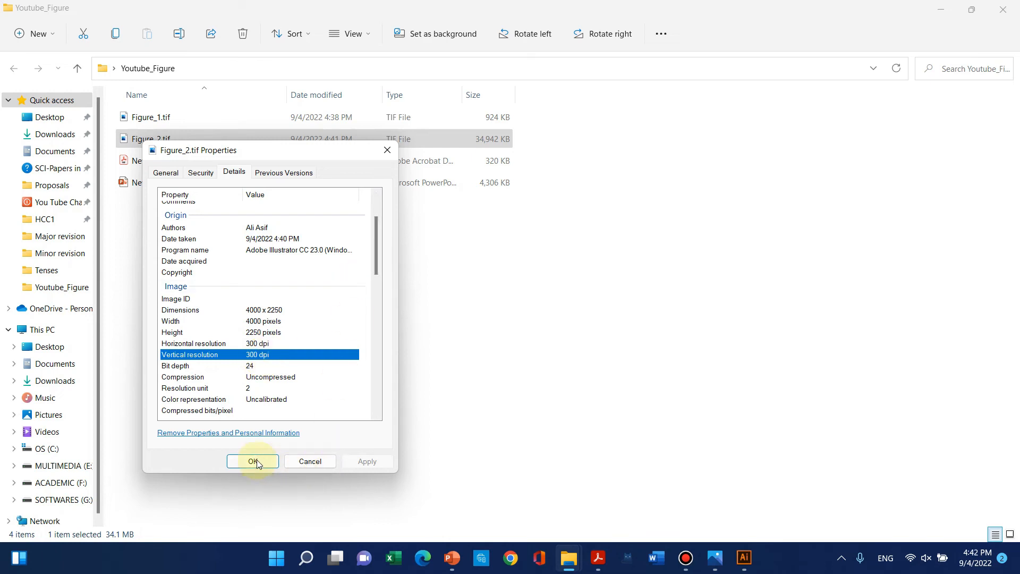
pyautogui.click(253, 461)
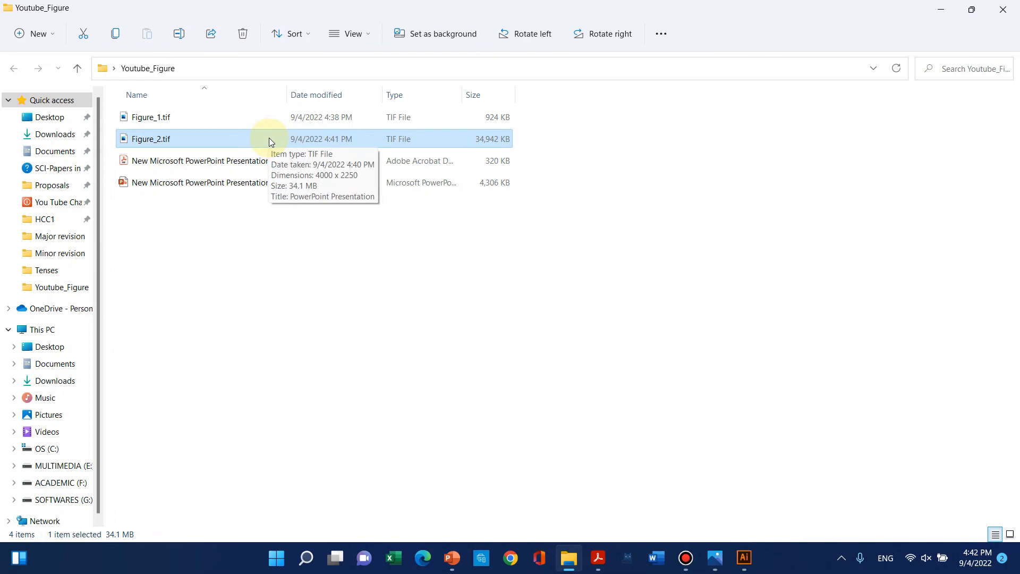
pyautogui.doubleClick(150, 139)
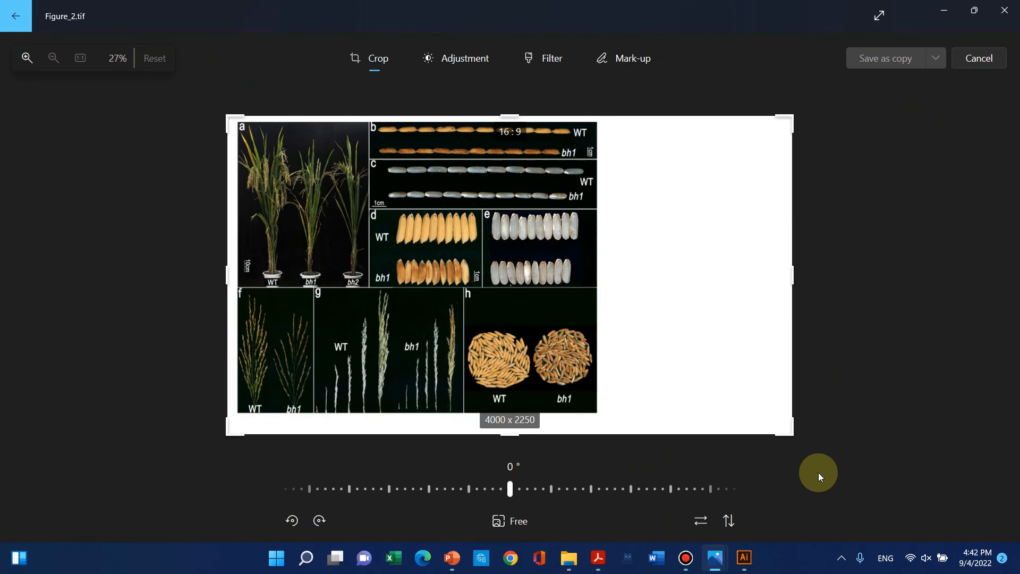
# - Crop Figure_2's white right margin to 2657×2138, save over the file, and close Photos
pyautogui.moveTo(788, 428); pyautogui.dragTo(599, 420)
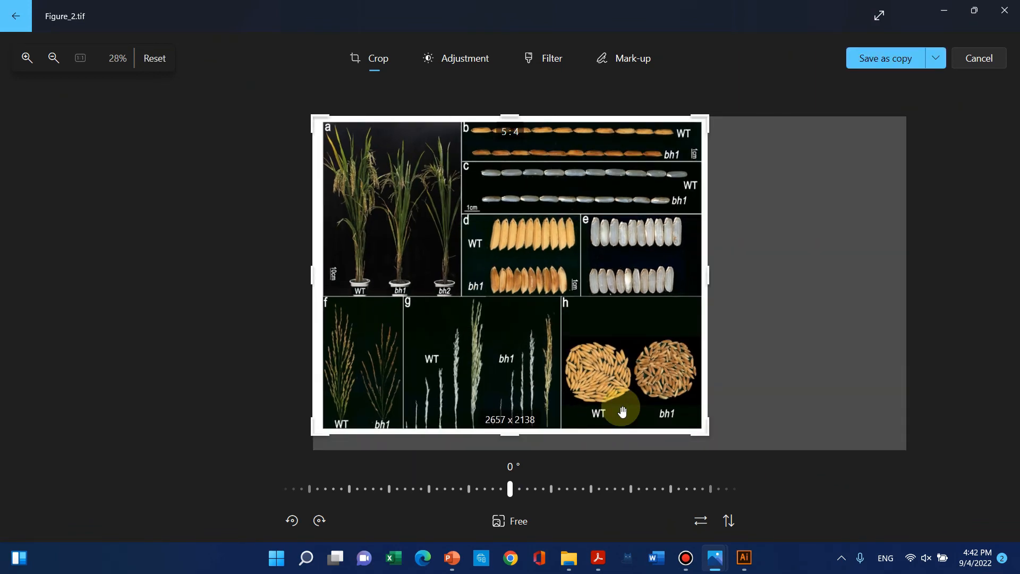
pyautogui.click(935, 58)
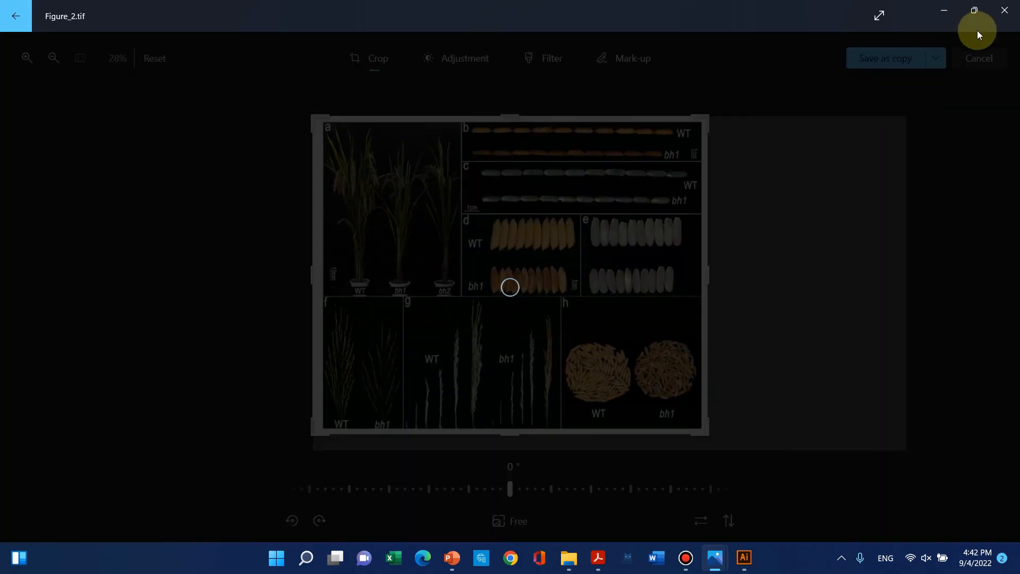
pyautogui.click(979, 58)
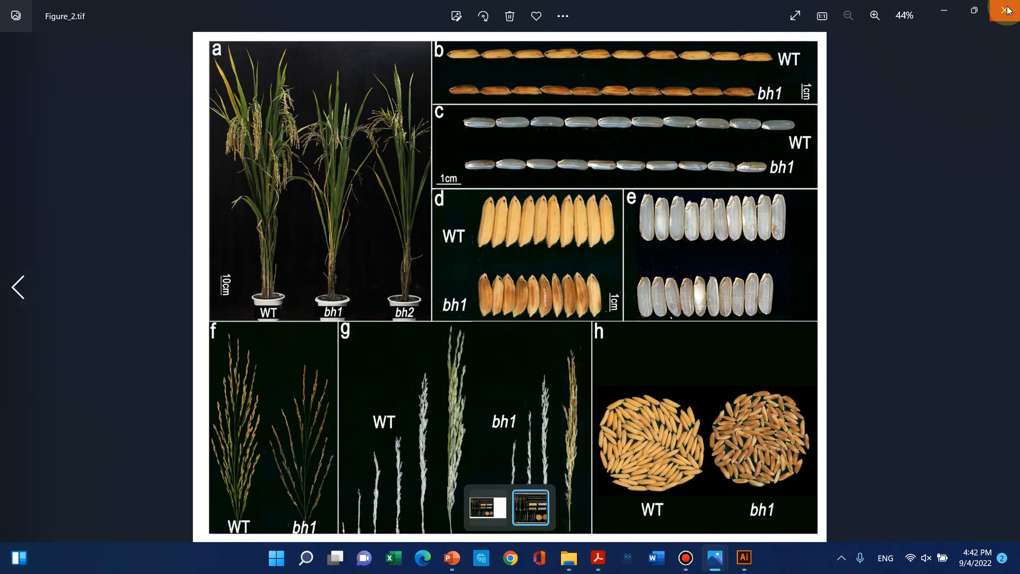
pyautogui.click(1008, 12)
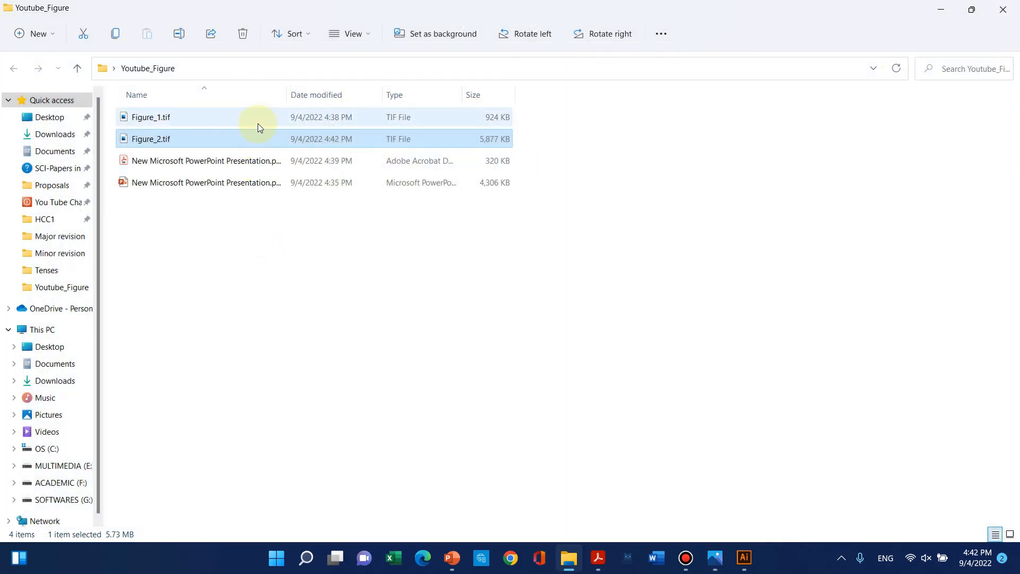
# - Open Figure_1.tif and move on to cropped Figure_2.tif, zooming in to compare grain detail
pyautogui.doubleClick(150, 117)
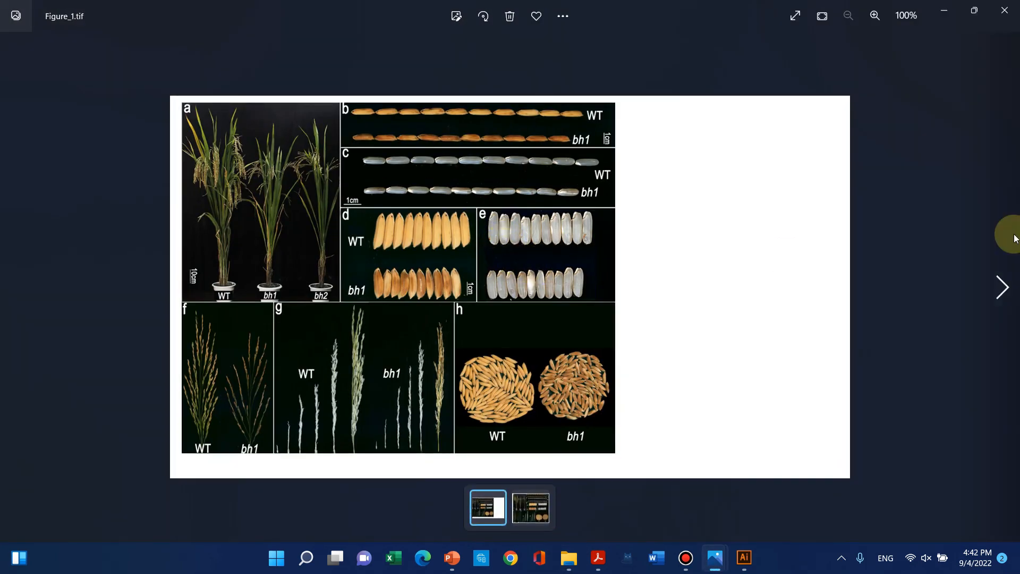
pyautogui.click(1003, 287)
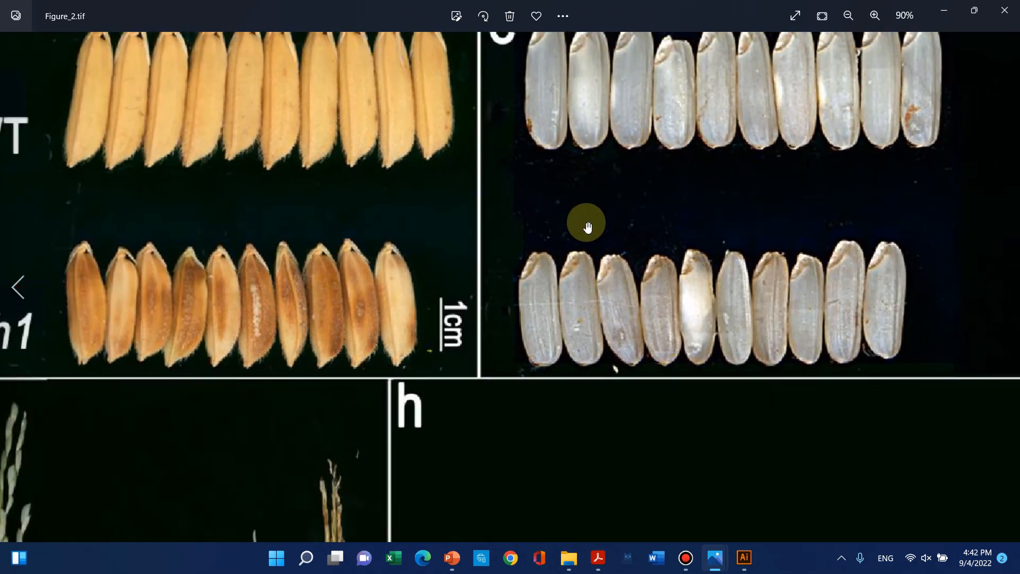
pyautogui.click(848, 15)
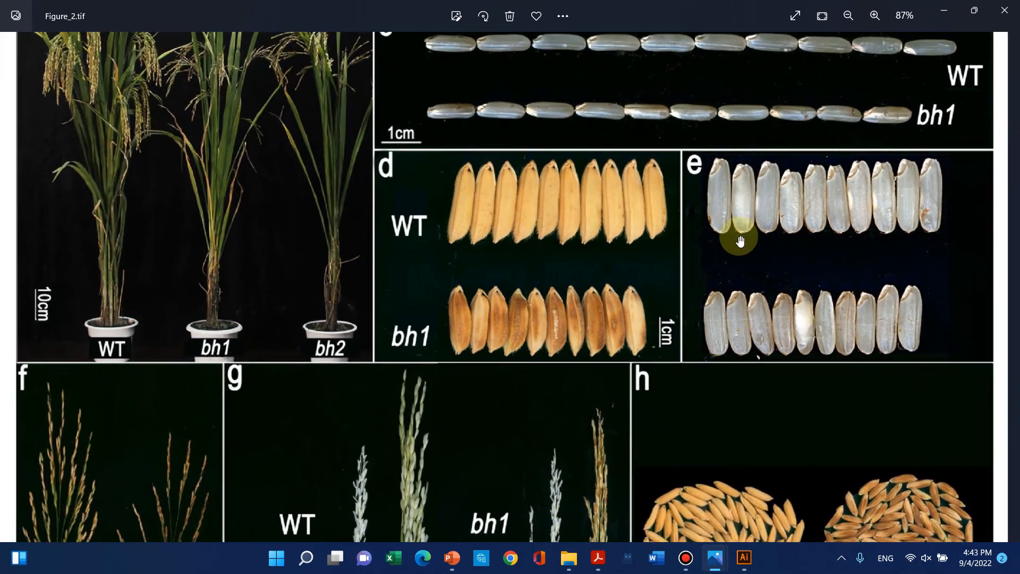
pyautogui.click(848, 15)
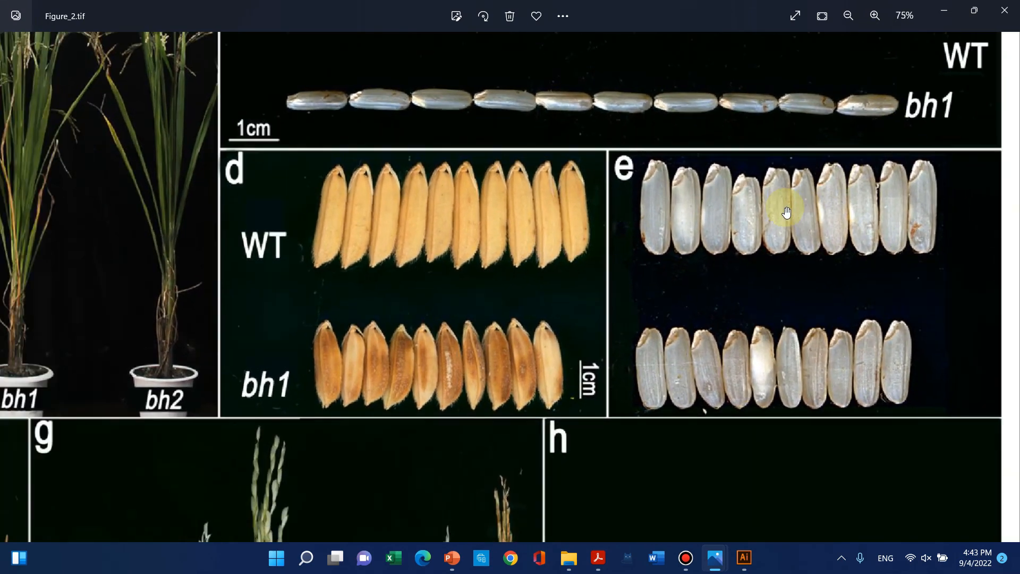
pyautogui.click(849, 16)
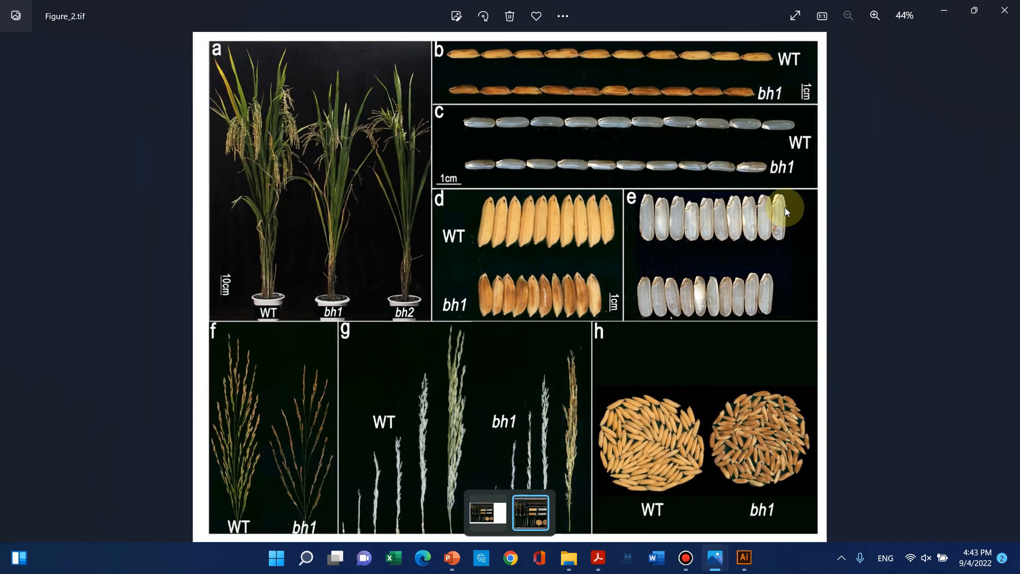